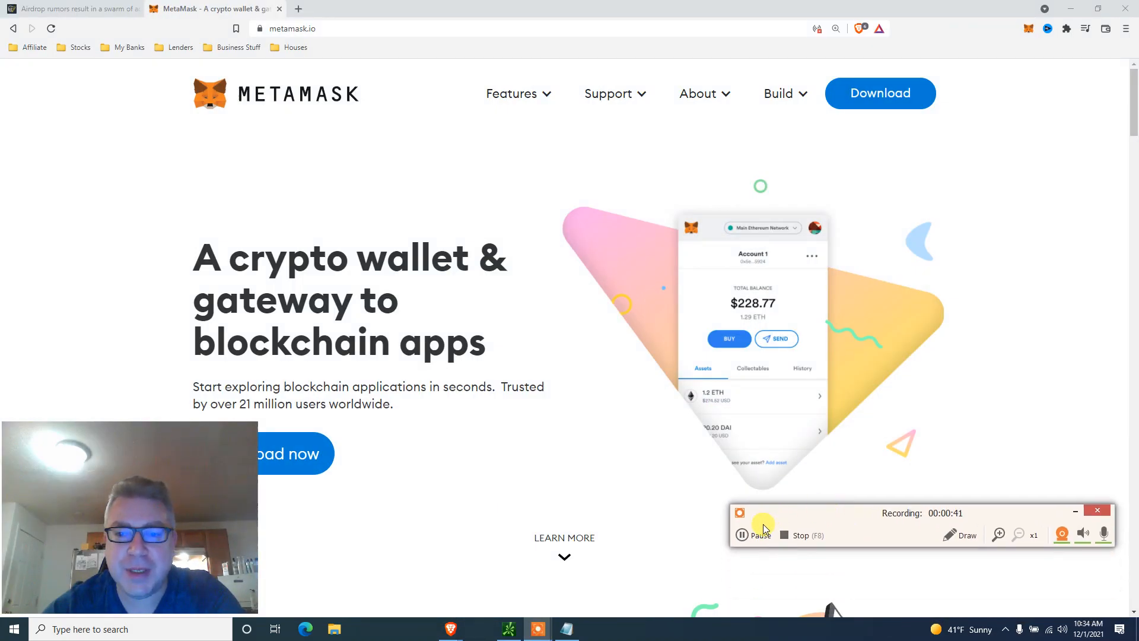
Switch to the Cointelegraph 'Airdrop rumors…' article tab in Brave
left_click(72, 9)
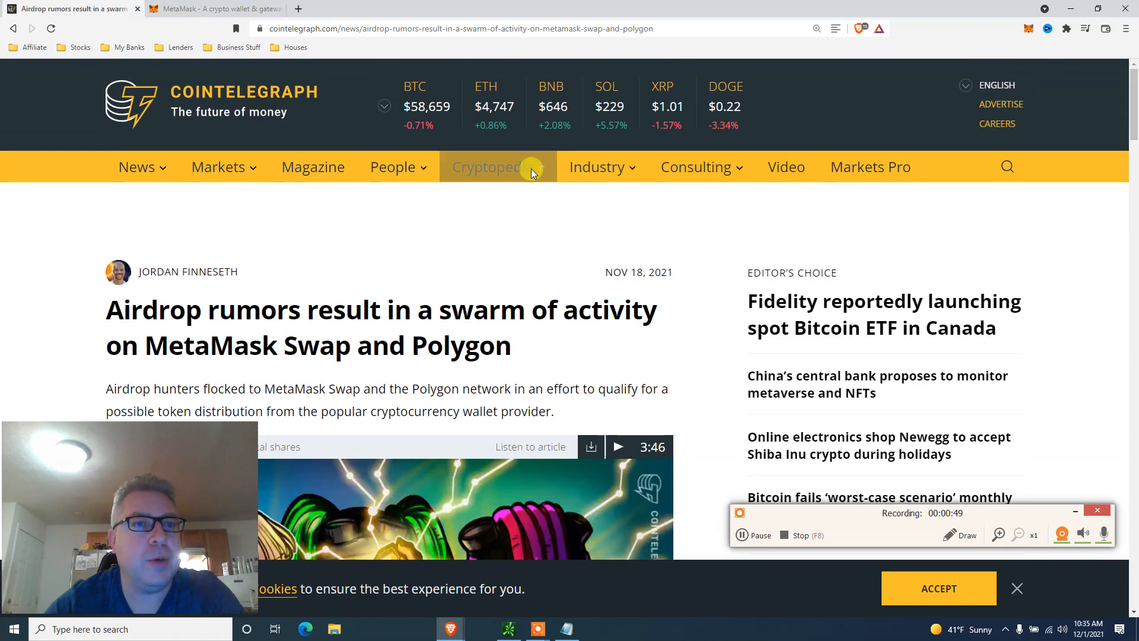
Scroll the article to the 'Metamask Hits $200M Swap Revenues in 2021' chart and its paragraph
left_click(489, 166)
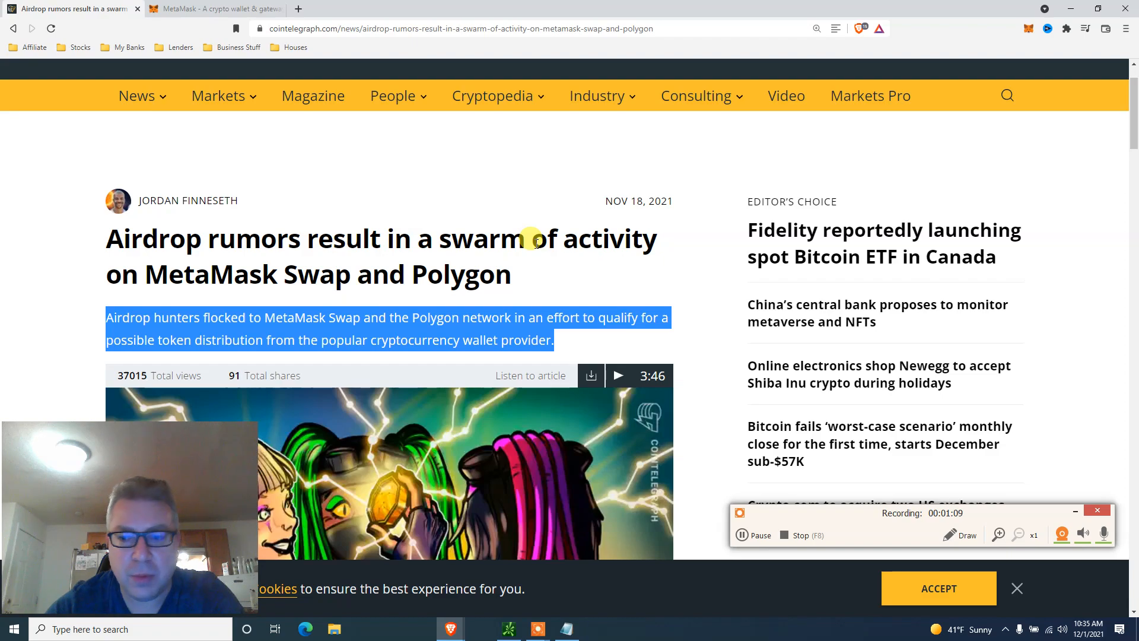
scroll("down", 3)
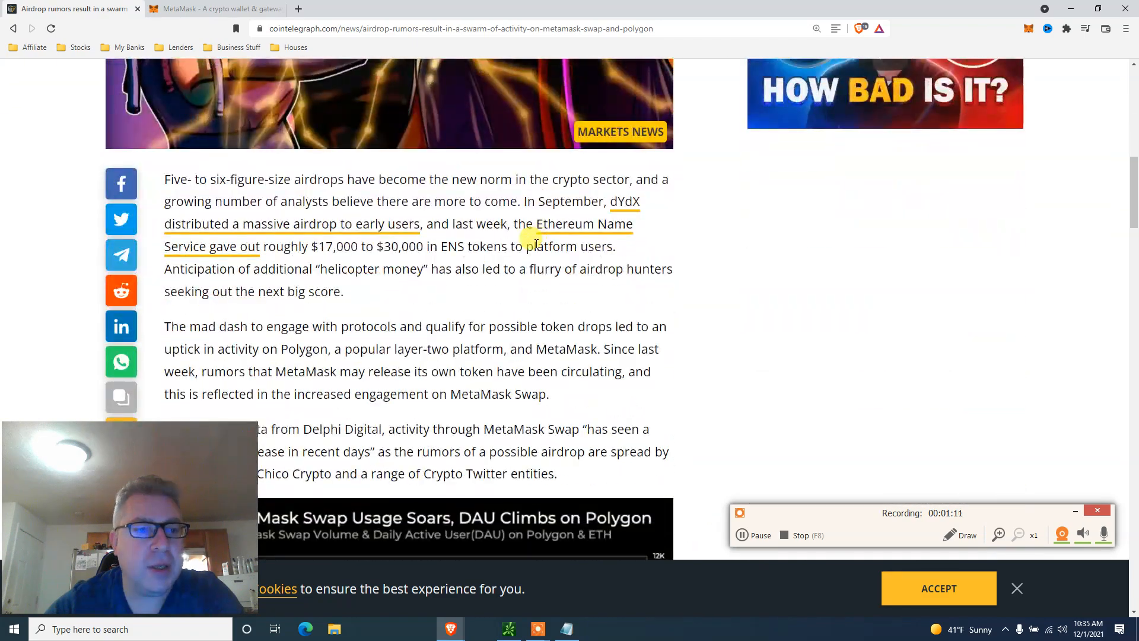
scroll("down", 3)
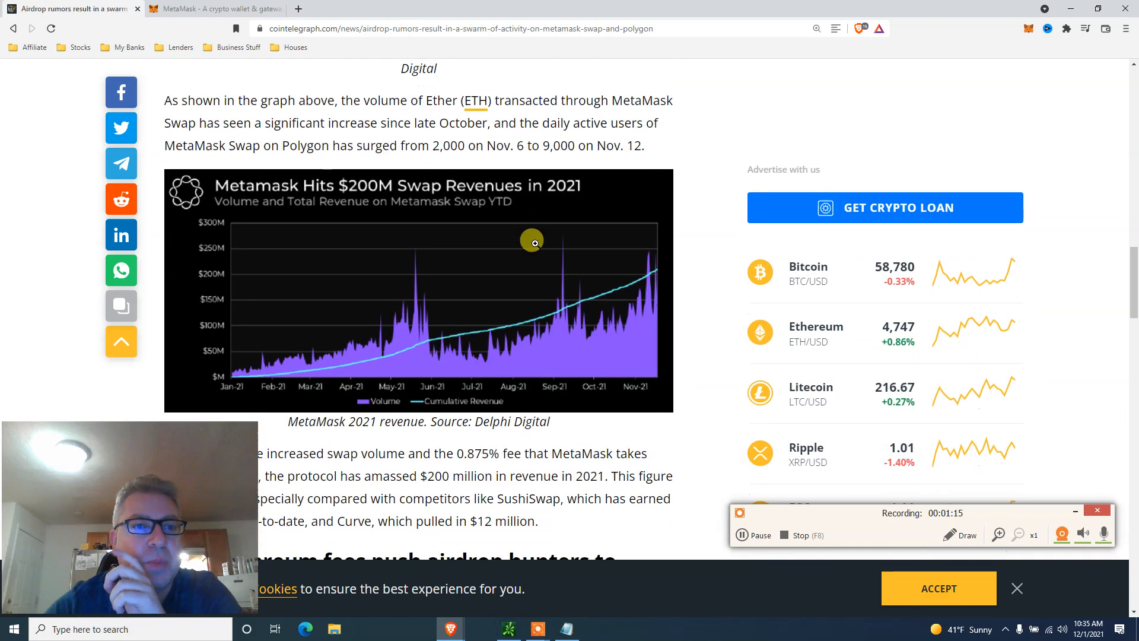
scroll("down", 3)
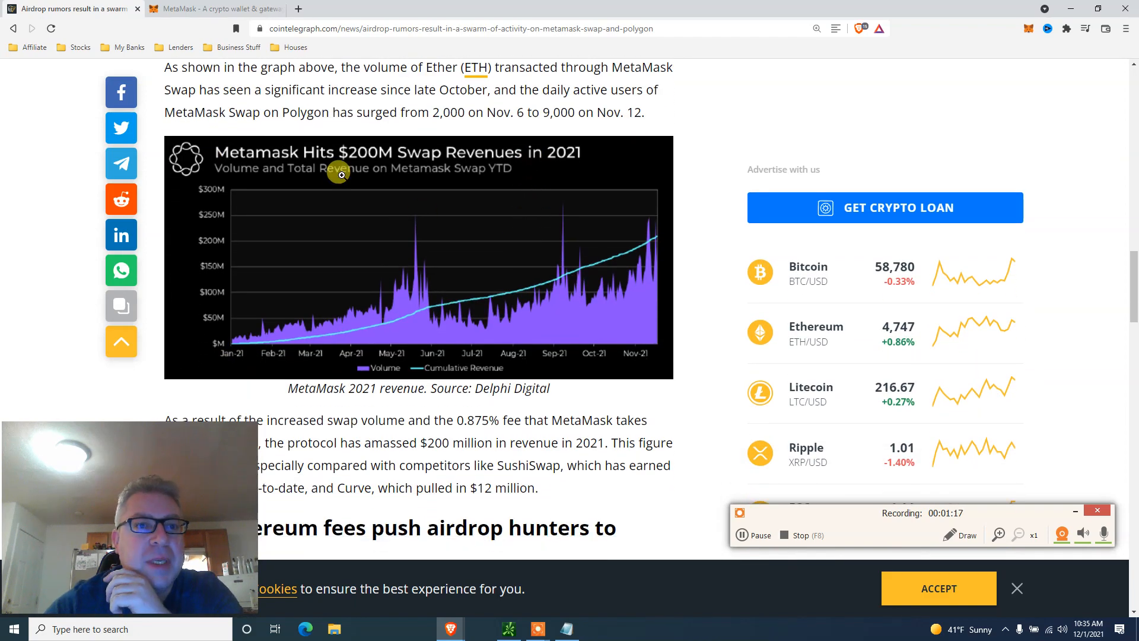
mouse_move(547, 176)
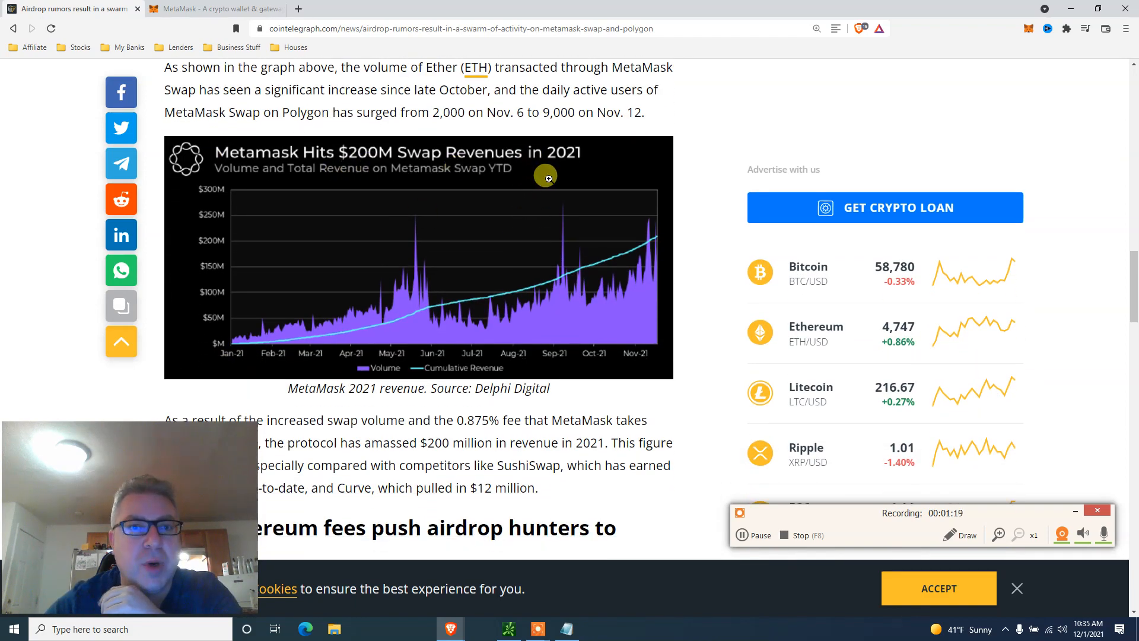
scroll("down", 3)
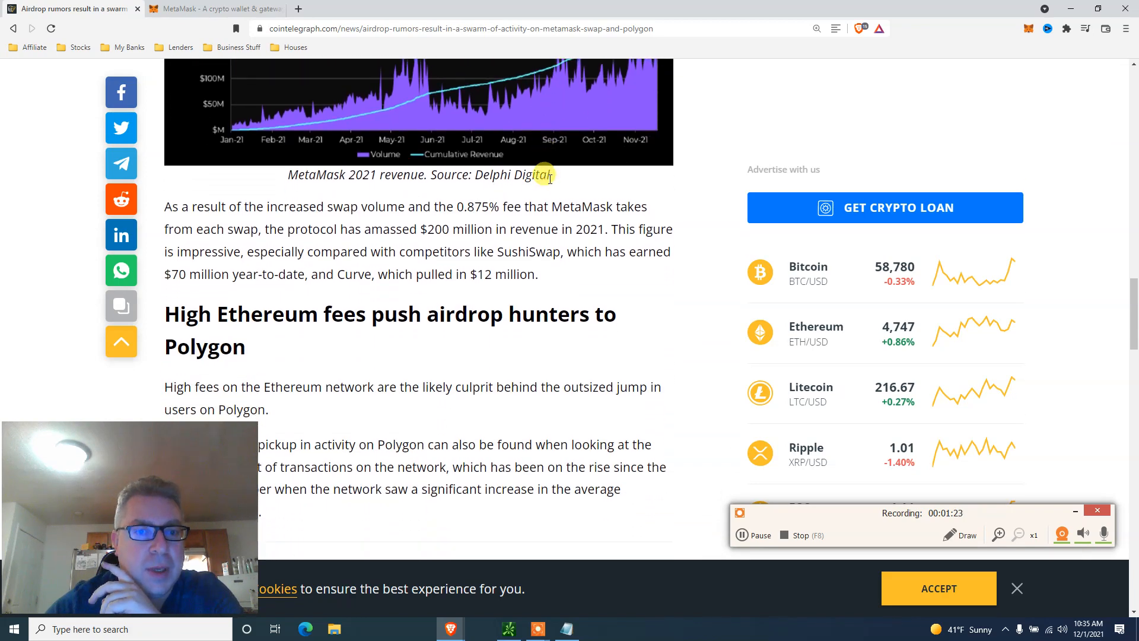
scroll("down", 3)
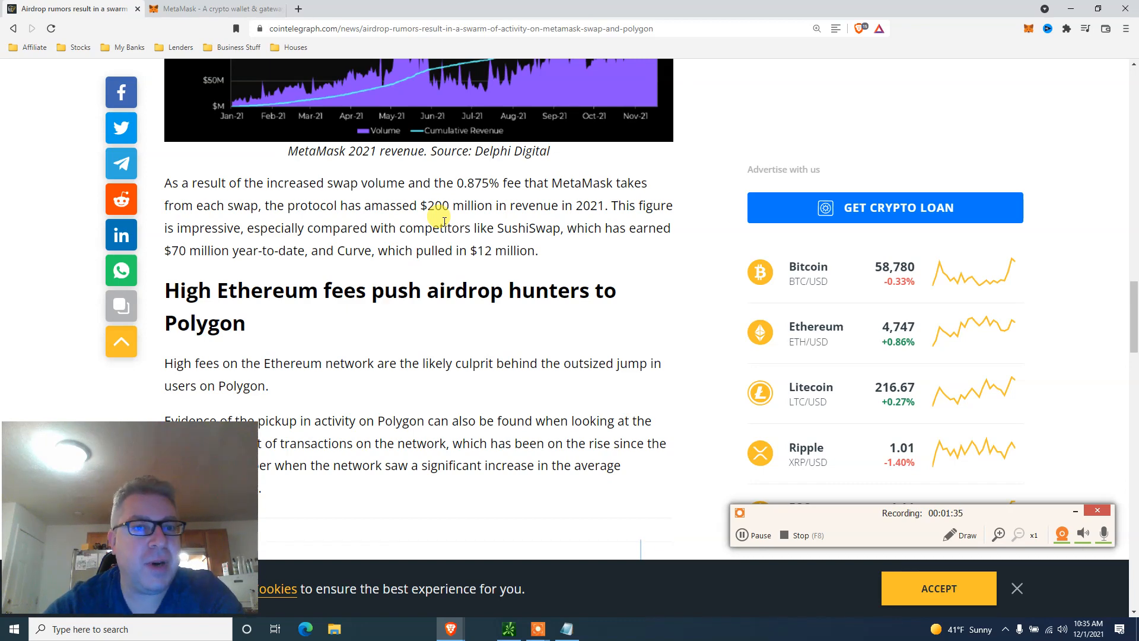
scroll("down", 3)
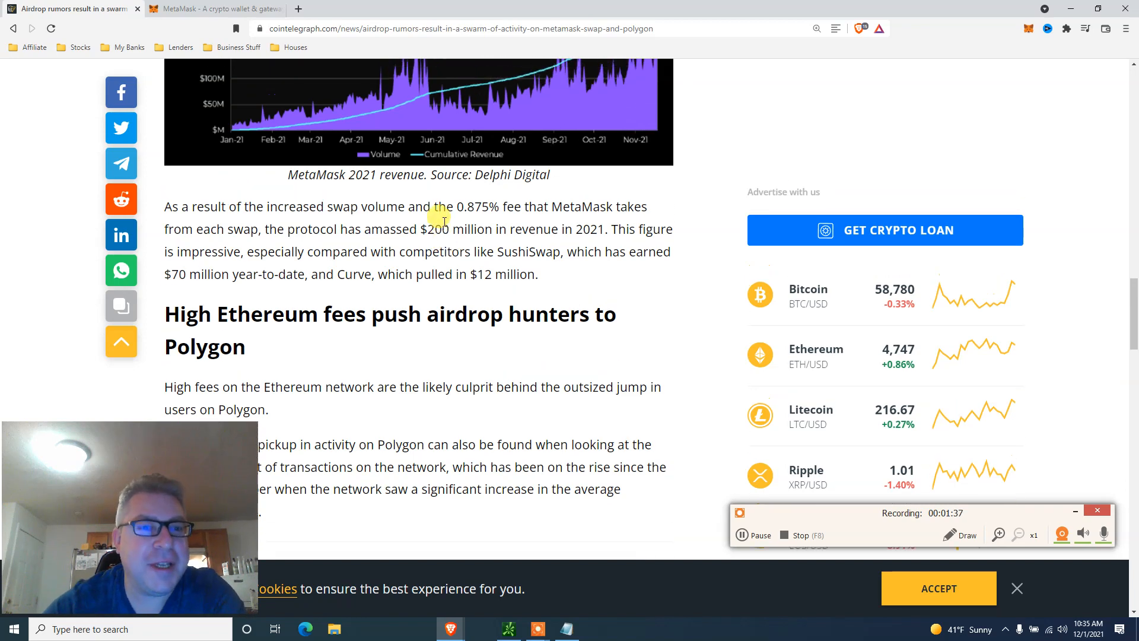
scroll("down", 3)
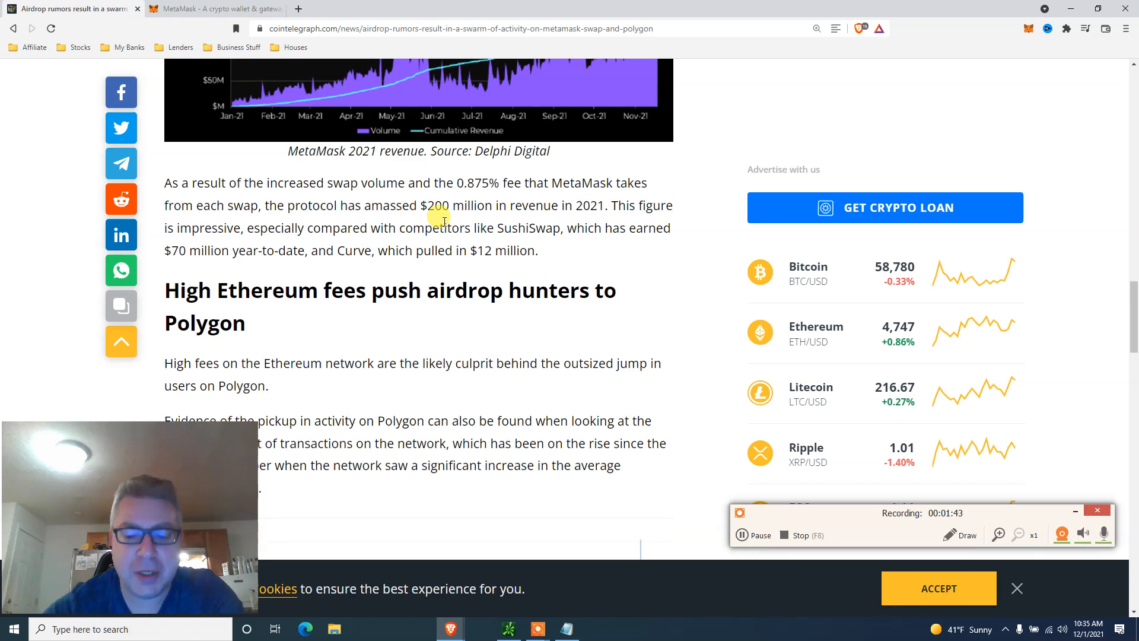
scroll("up", 3)
type("330")
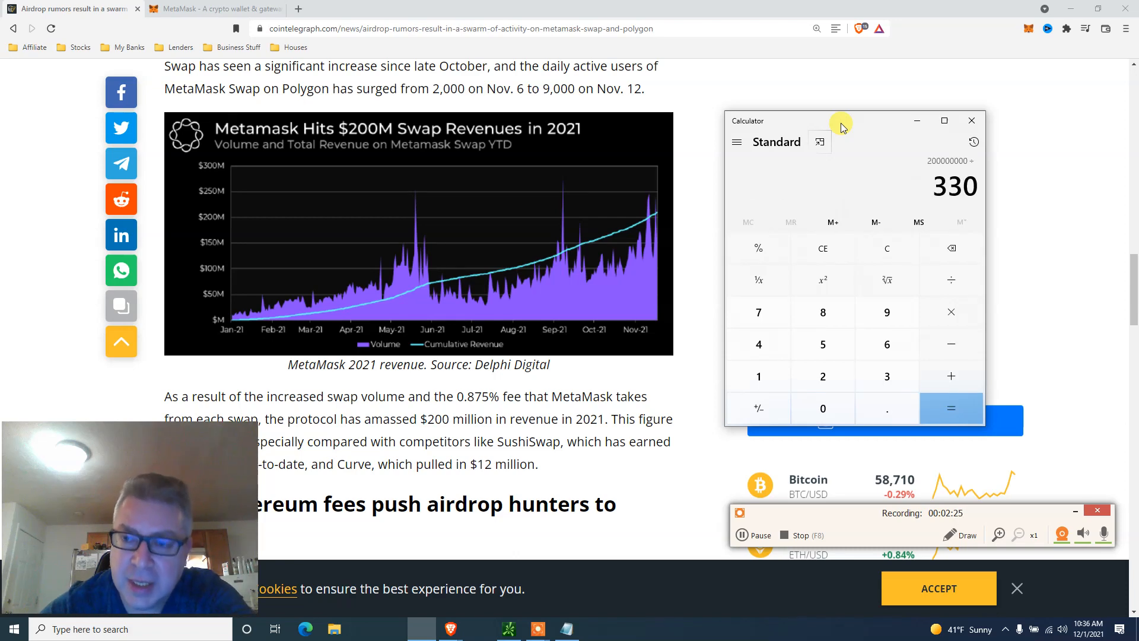
Compute 200,000,000 ÷ 330 in Calculator, giving 606,060.61
left_click(951, 407)
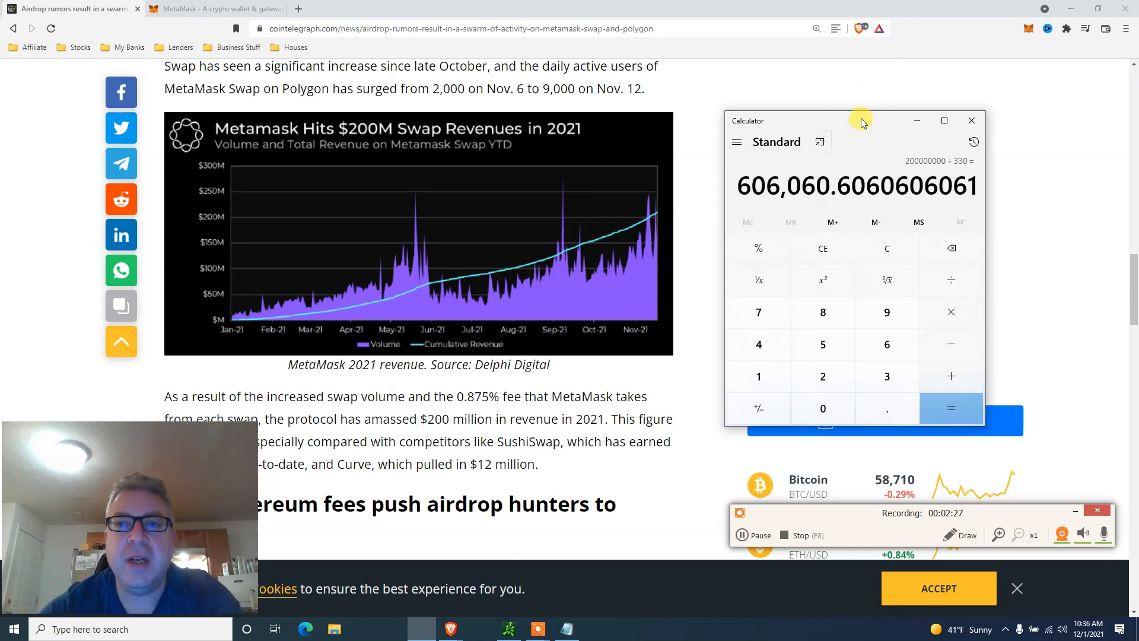
Move the Calculator window over the article, then close Calculator
left_click_drag(861, 121, 537, 147)
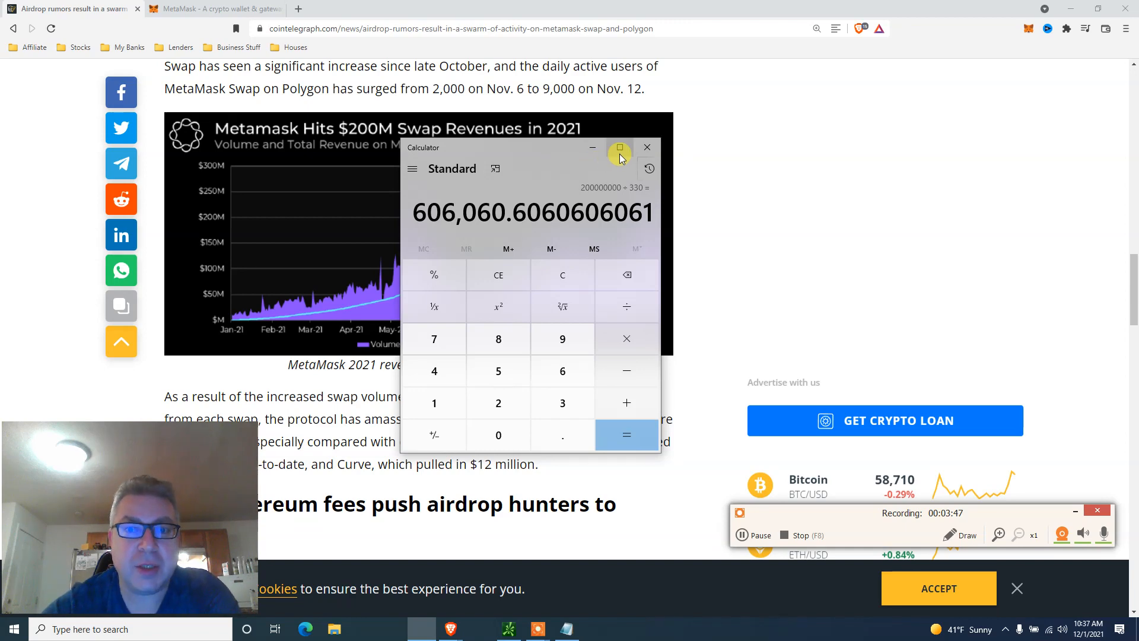
left_click(646, 147)
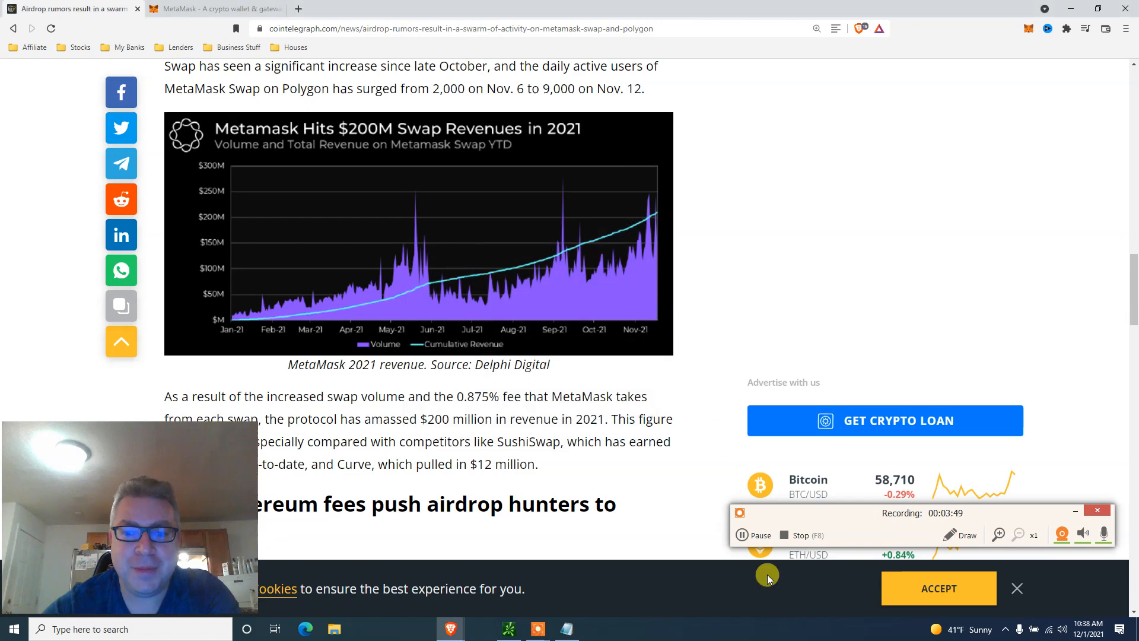
Bring the metamask.io homepage tab back to the front
left_click(214, 9)
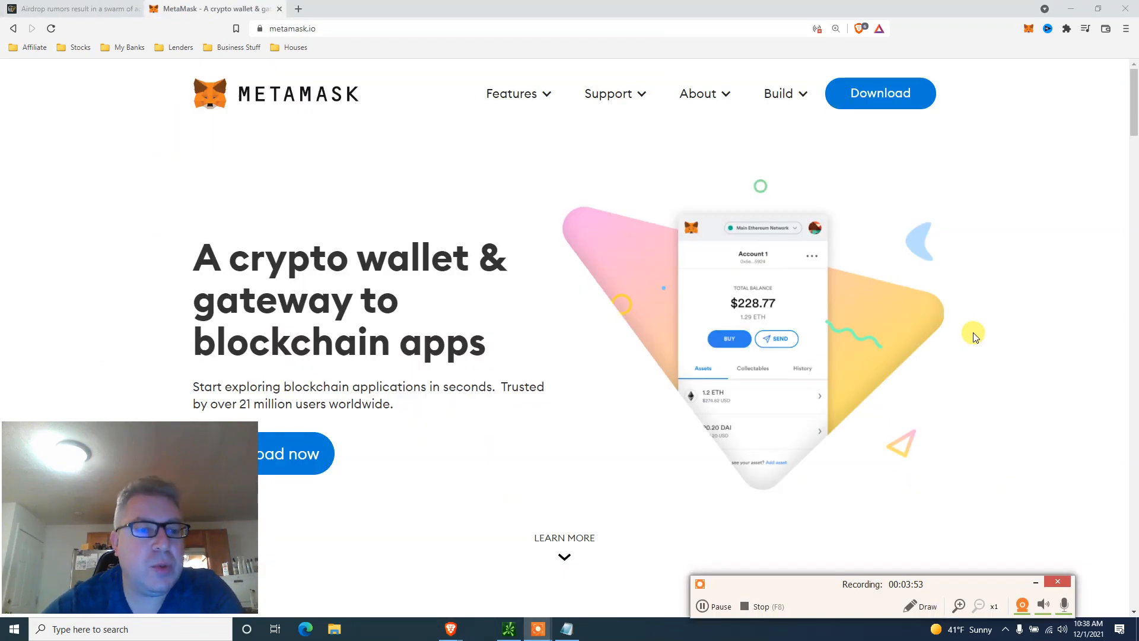
mouse_move(511, 93)
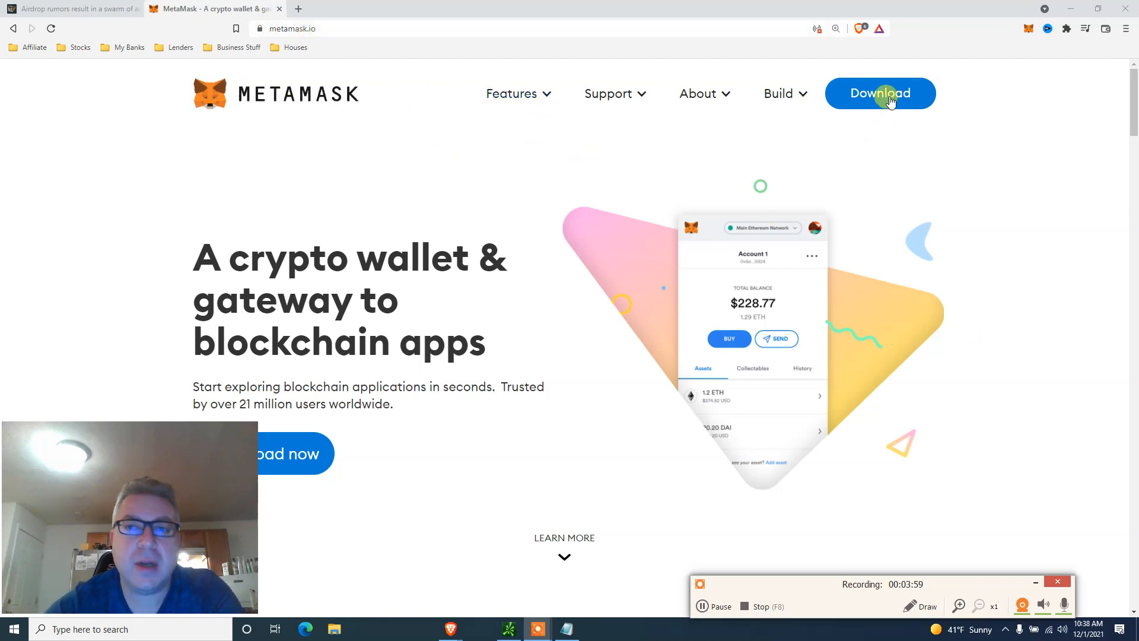
mouse_move(975, 191)
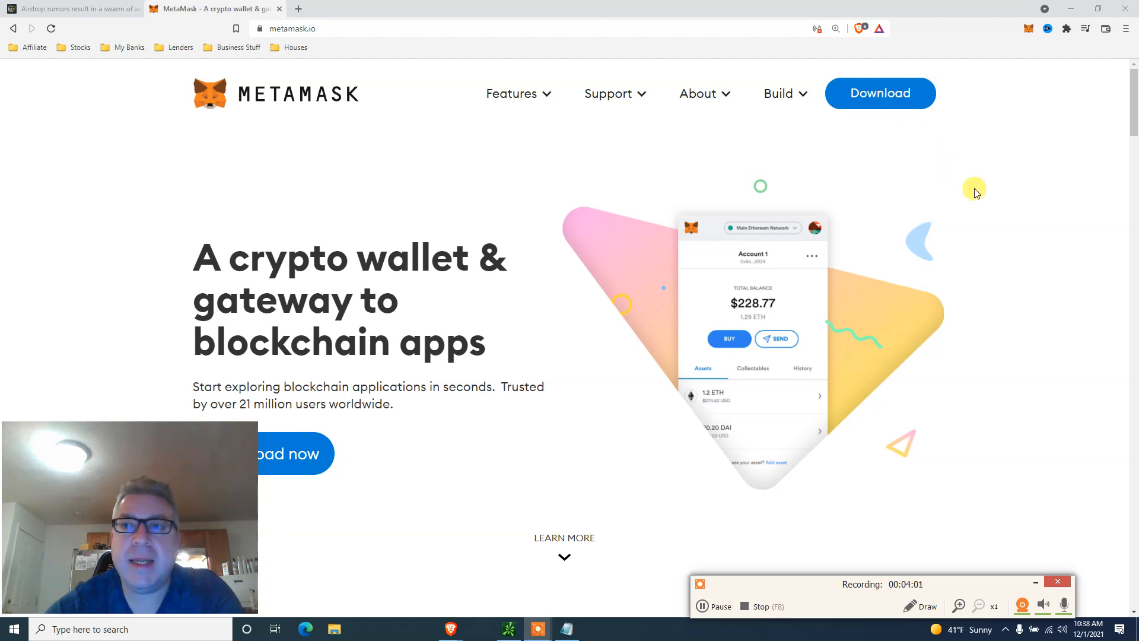
mouse_move(1024, 35)
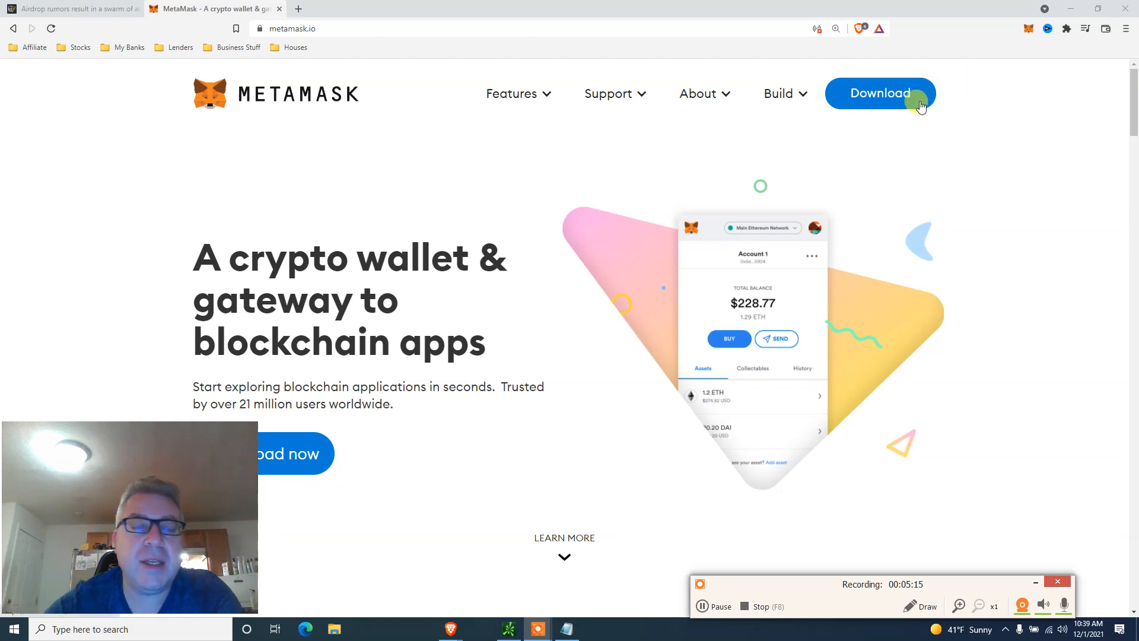
mouse_move(893, 111)
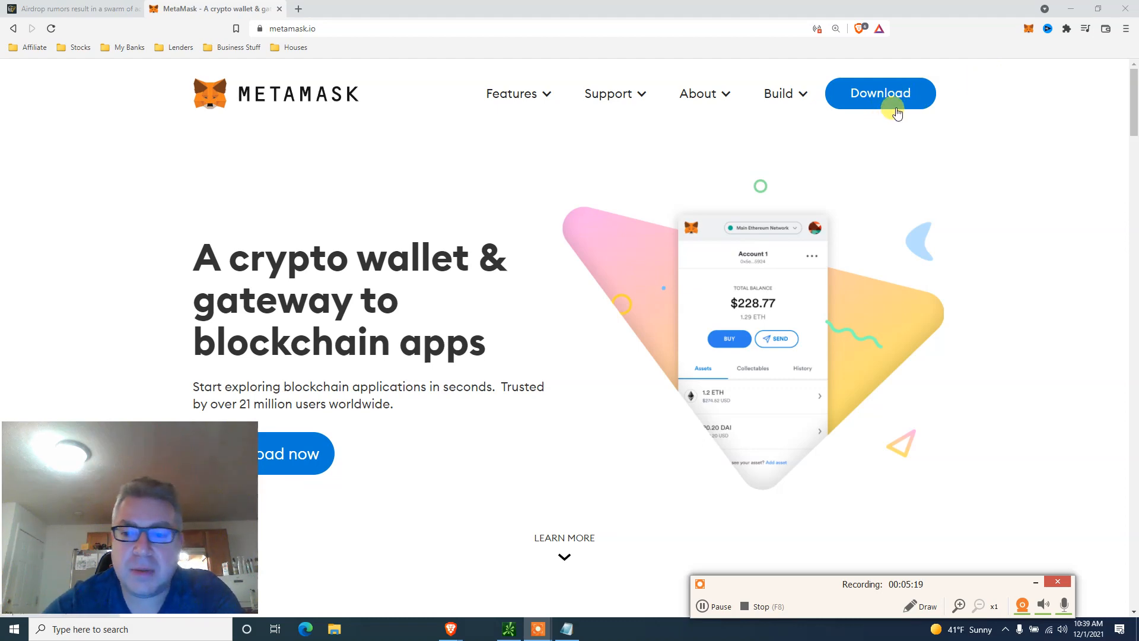
mouse_move(900, 109)
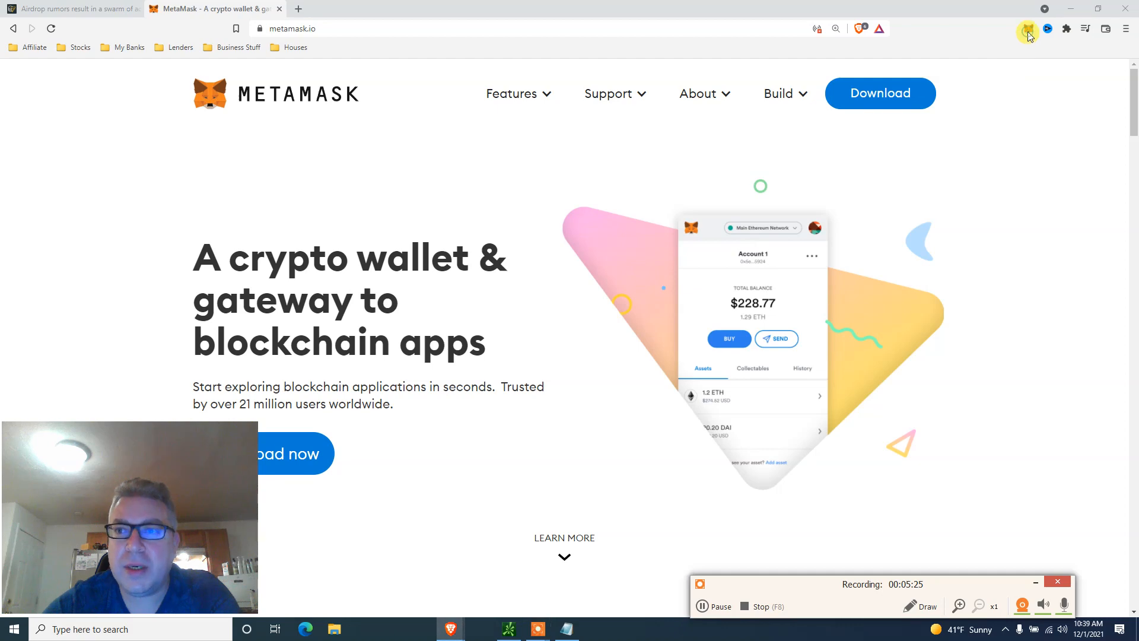
Open the MetaMask extension and select xDAI Chain from the networks list
left_click(1026, 29)
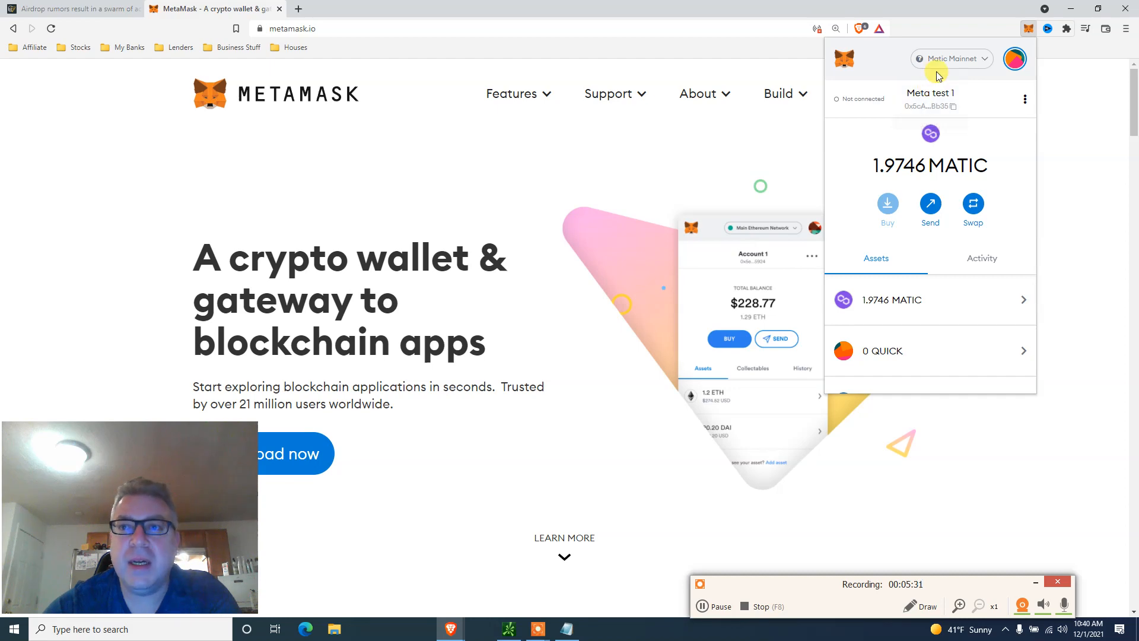
left_click(950, 59)
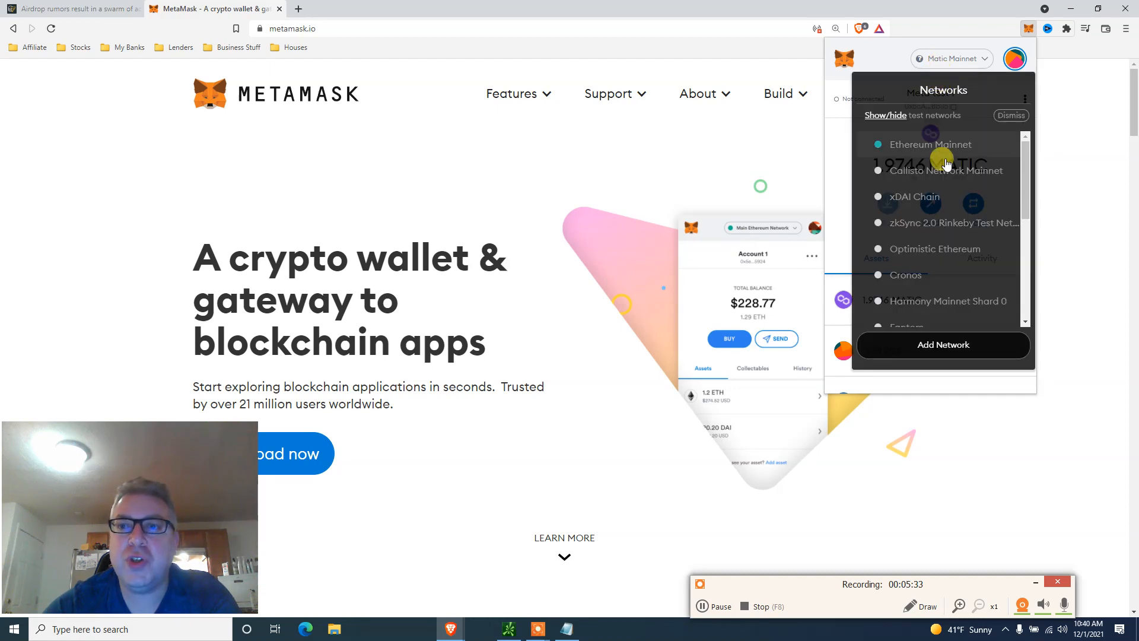
mouse_move(958, 197)
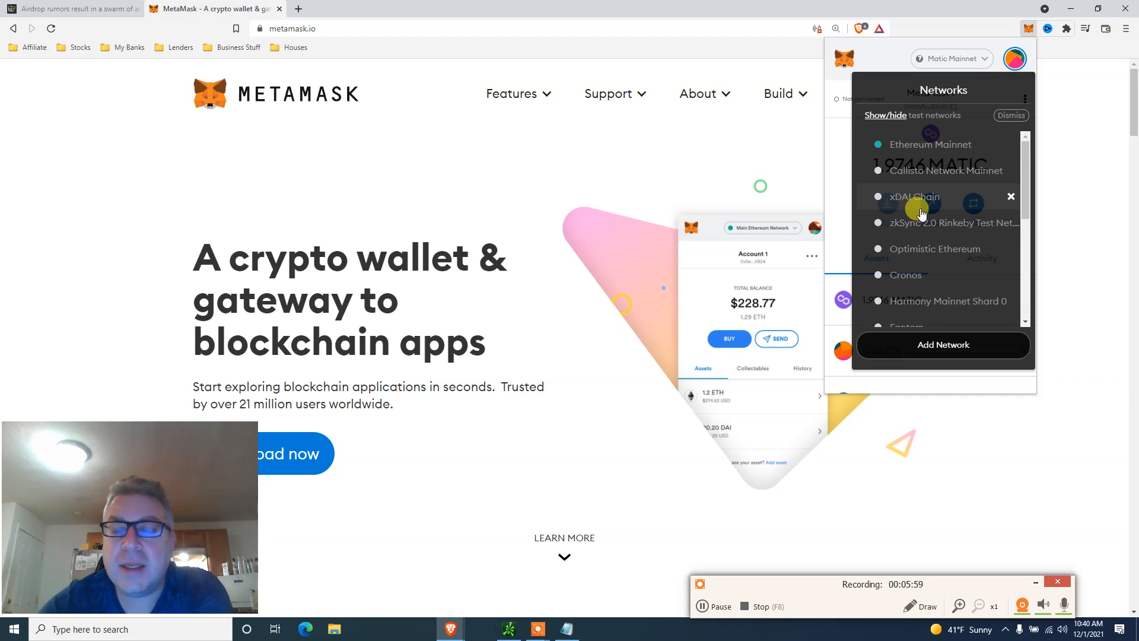
mouse_move(912, 249)
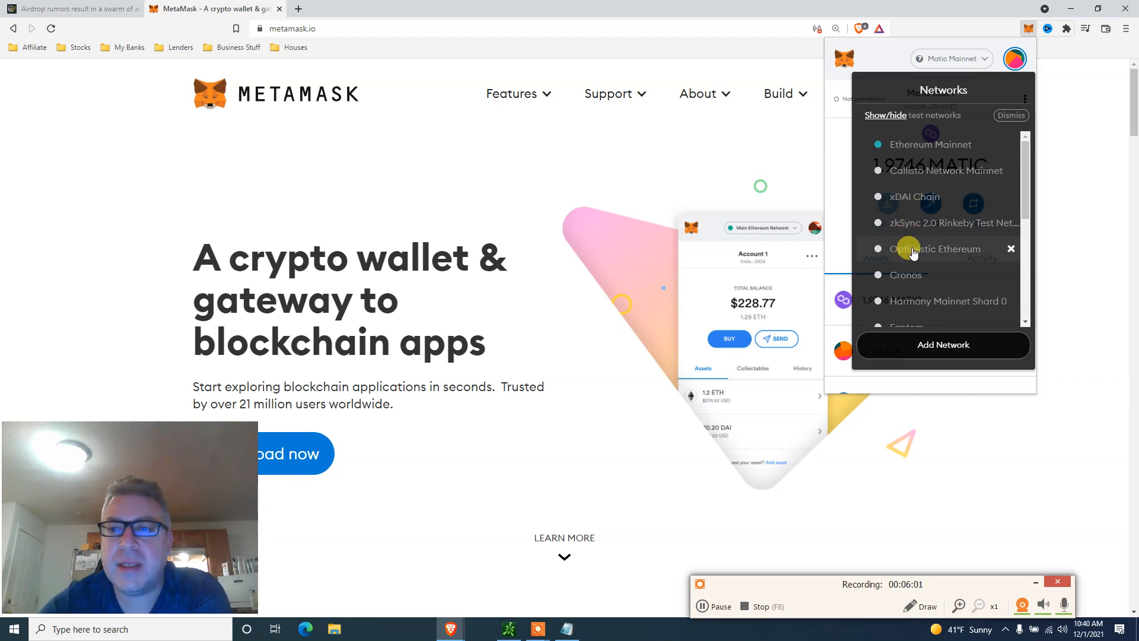
left_click(1014, 59)
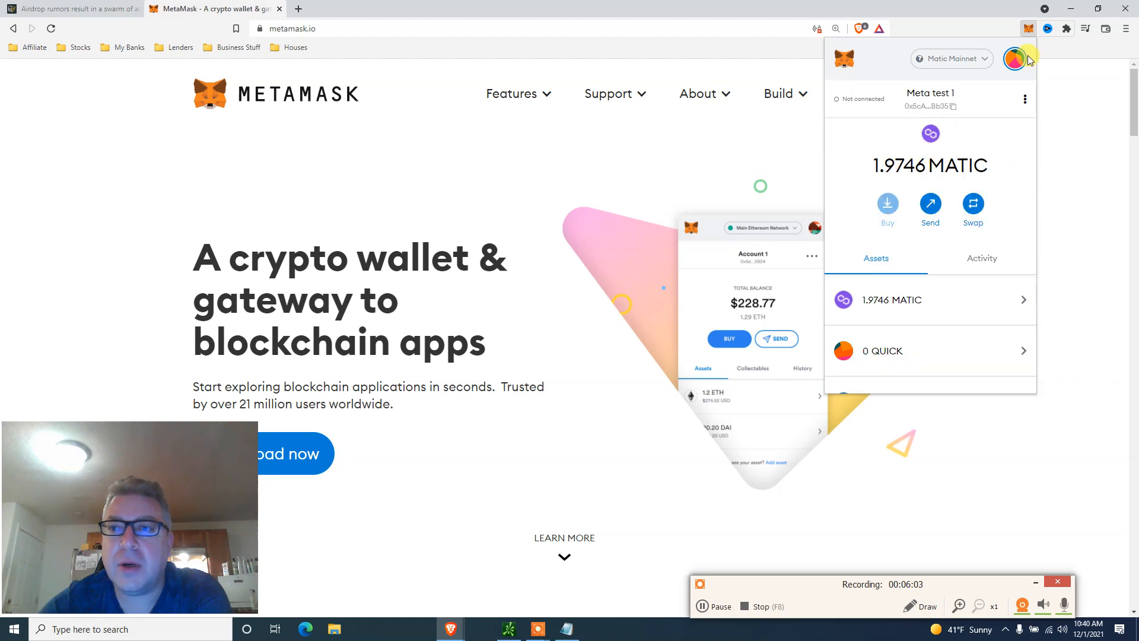
Reopen the networks list and scroll through the other added networks
left_click(952, 59)
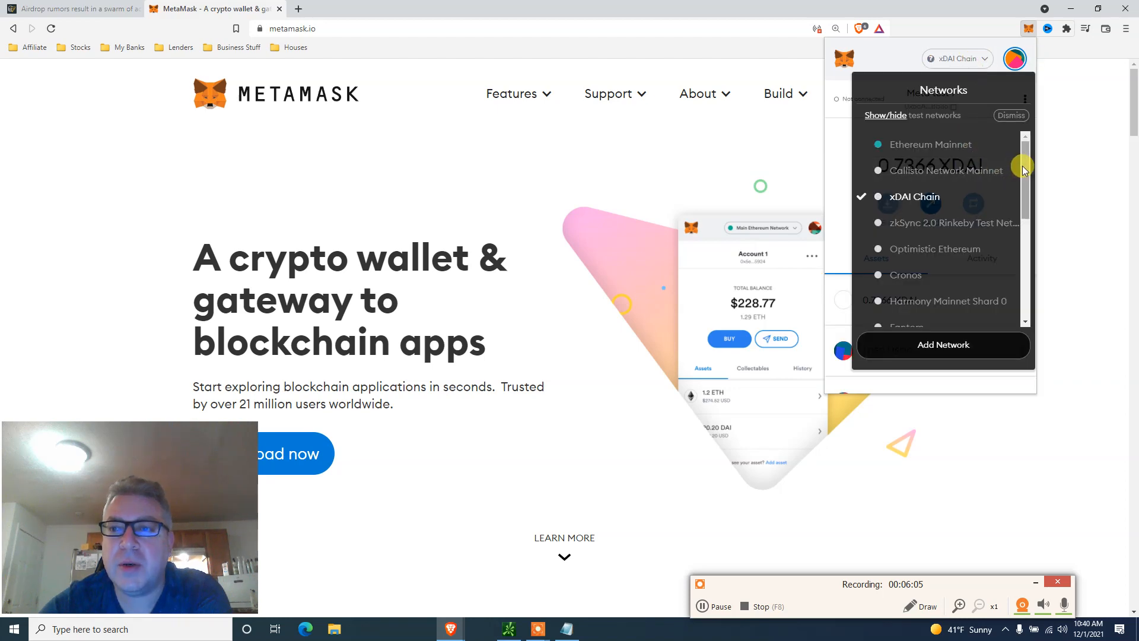
scroll("down", 3)
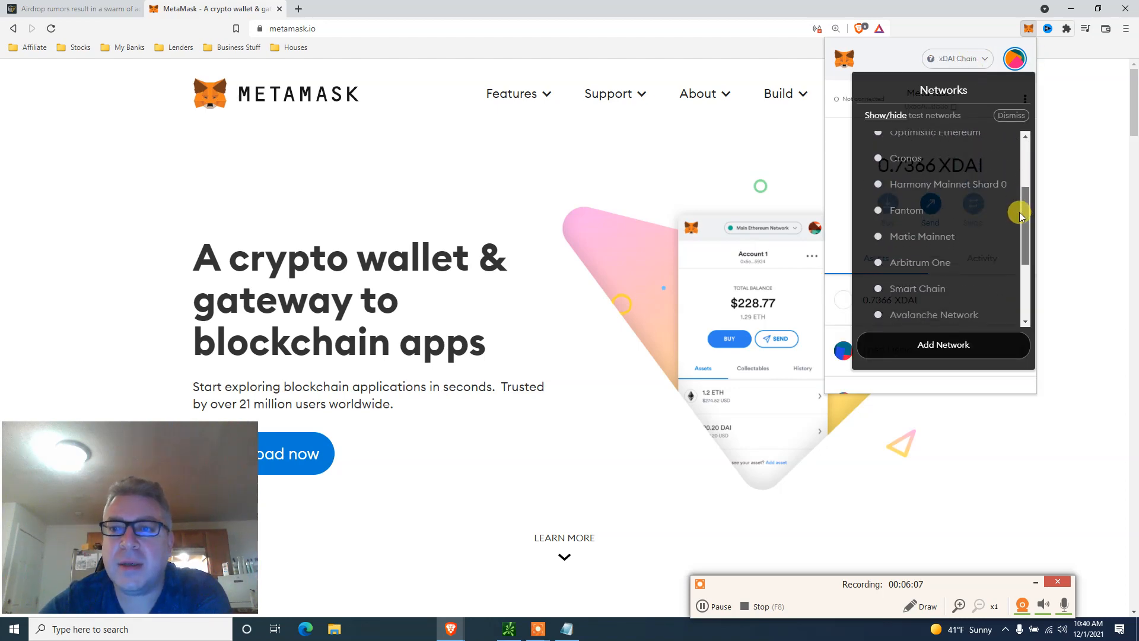
scroll("down", 3)
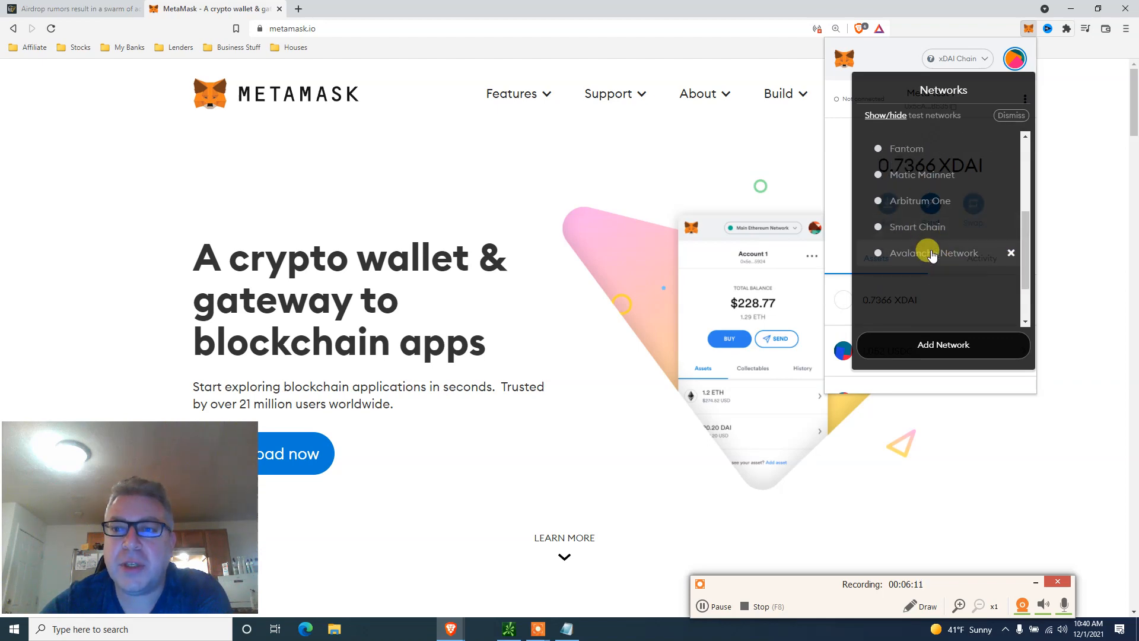
scroll("down", 3)
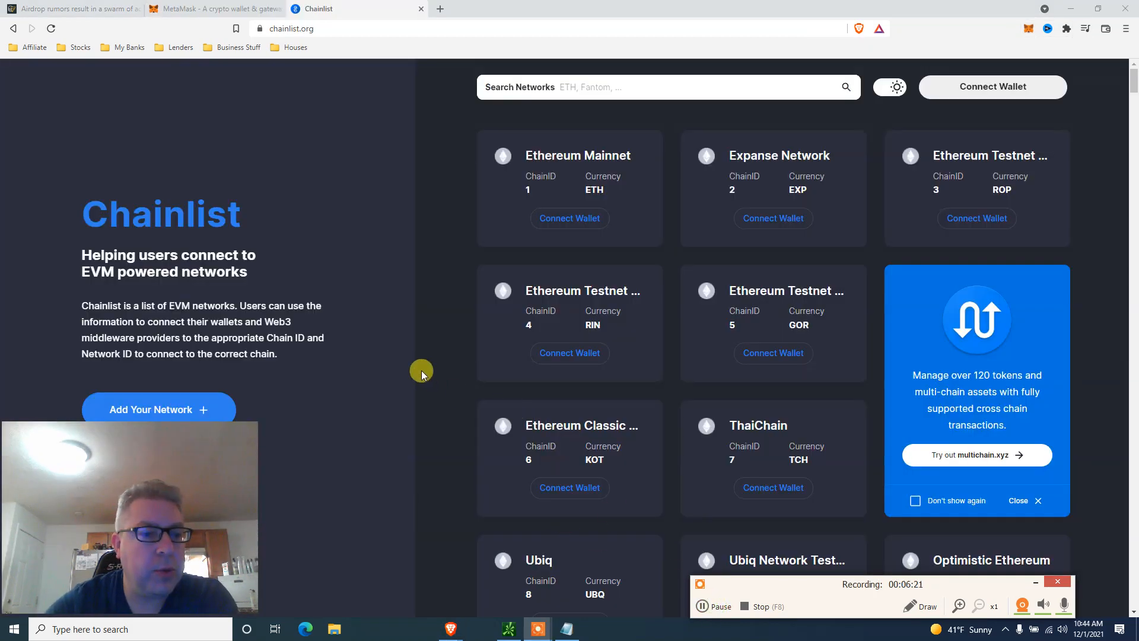
mouse_move(395, 352)
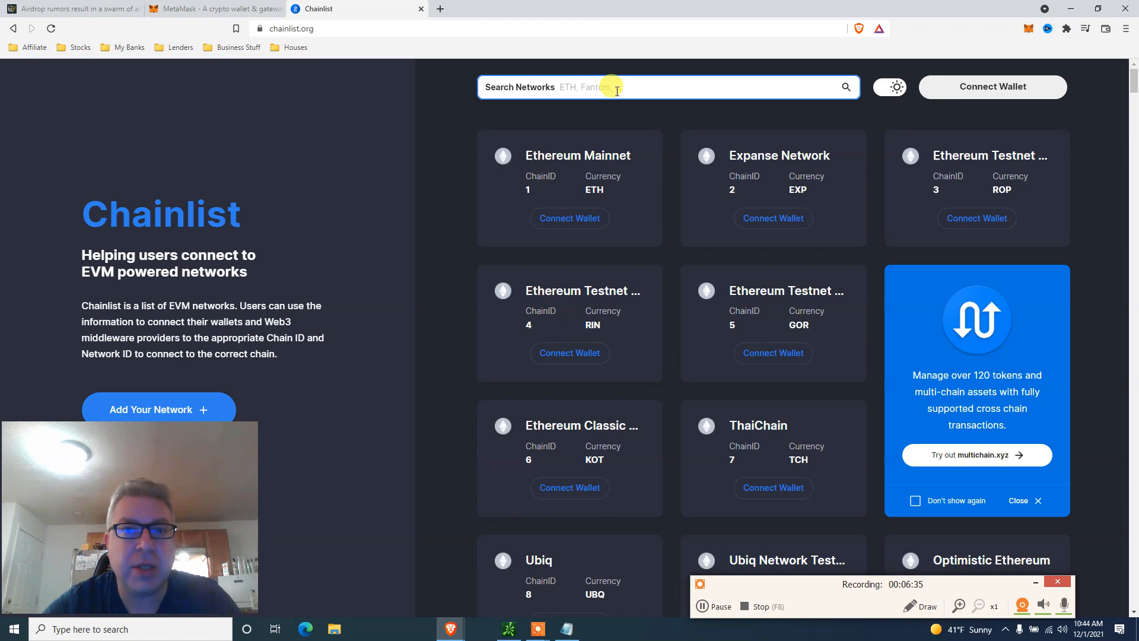
Search Chainlist for 'ava' to list Avalanche Mainnet and Fuji Testnet
type("ava")
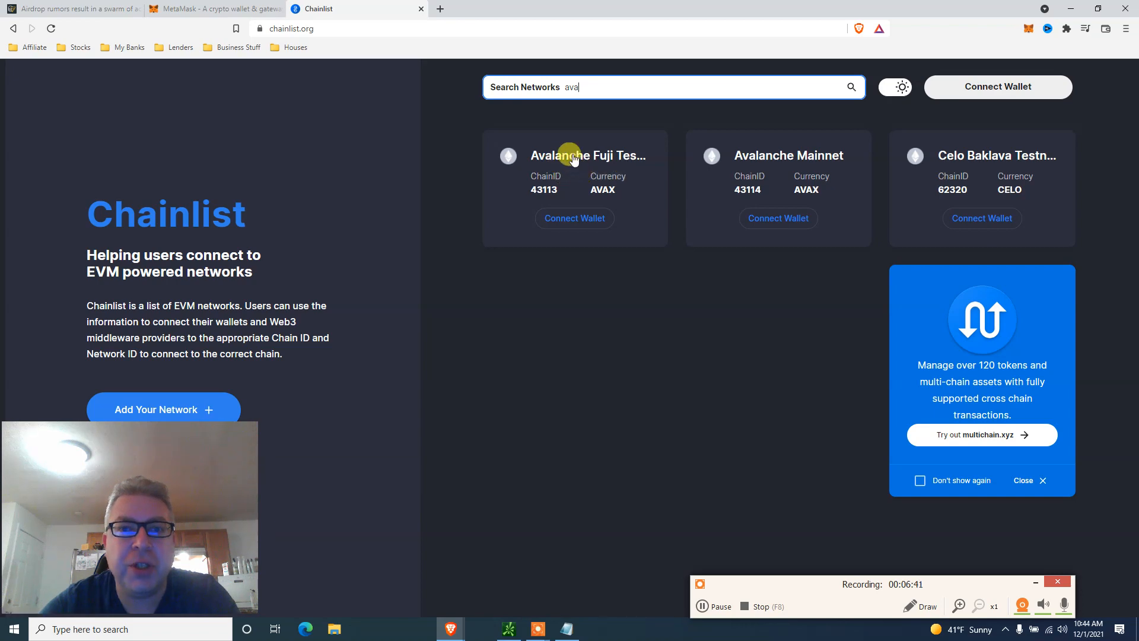
mouse_move(763, 158)
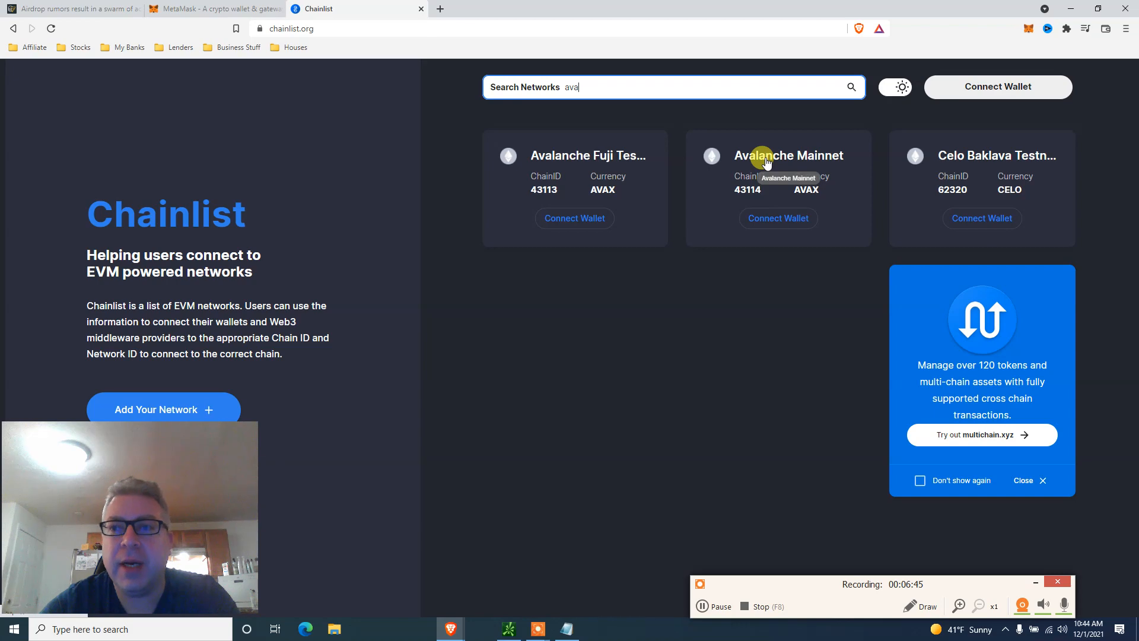
mouse_move(764, 197)
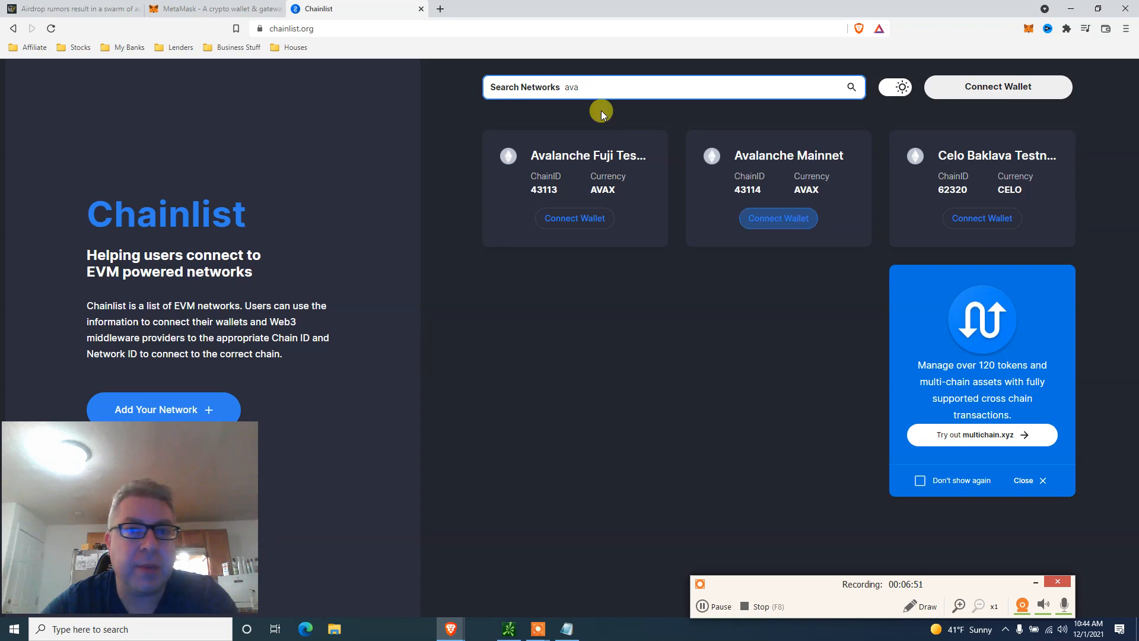
Replace the Chainlist search with 'binan' to list Binance Smart Chain networks
type("binan")
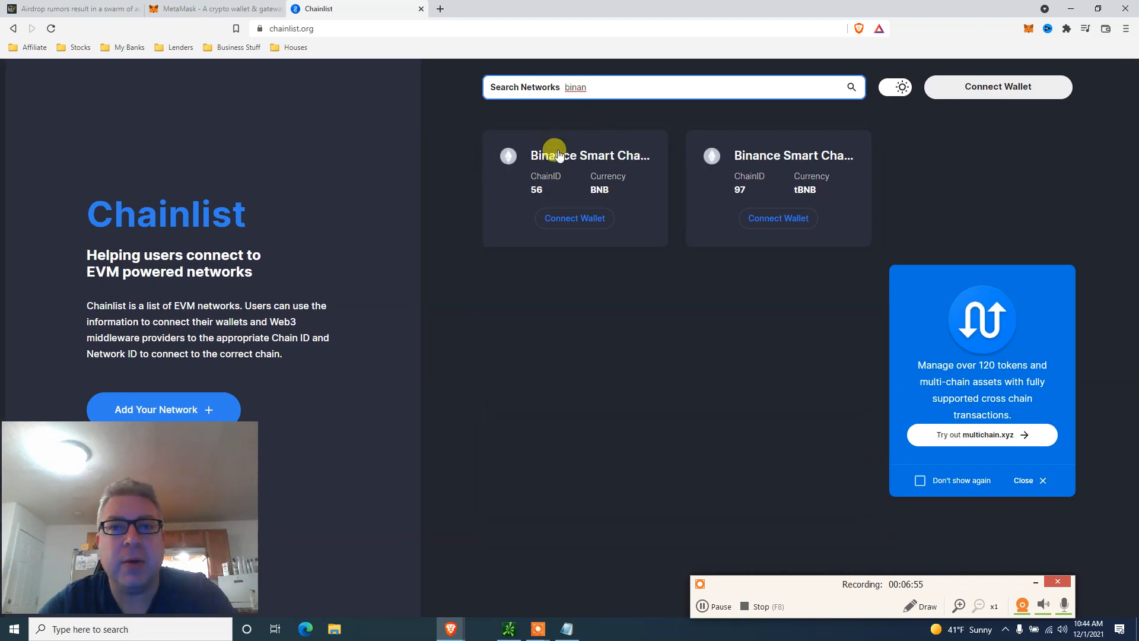
mouse_move(560, 155)
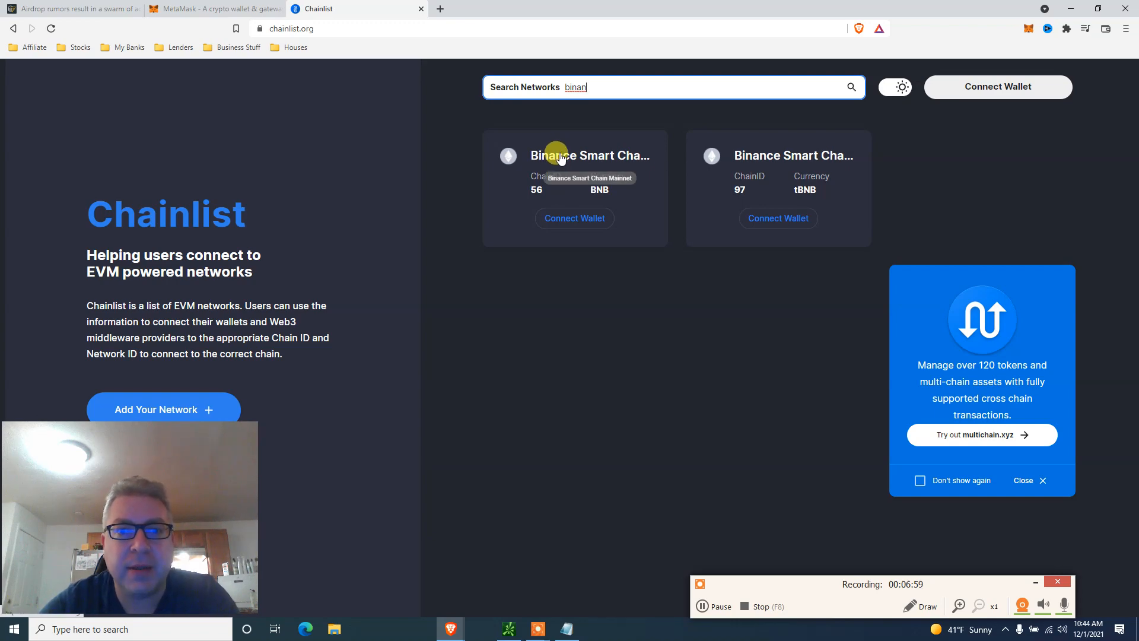
mouse_move(767, 156)
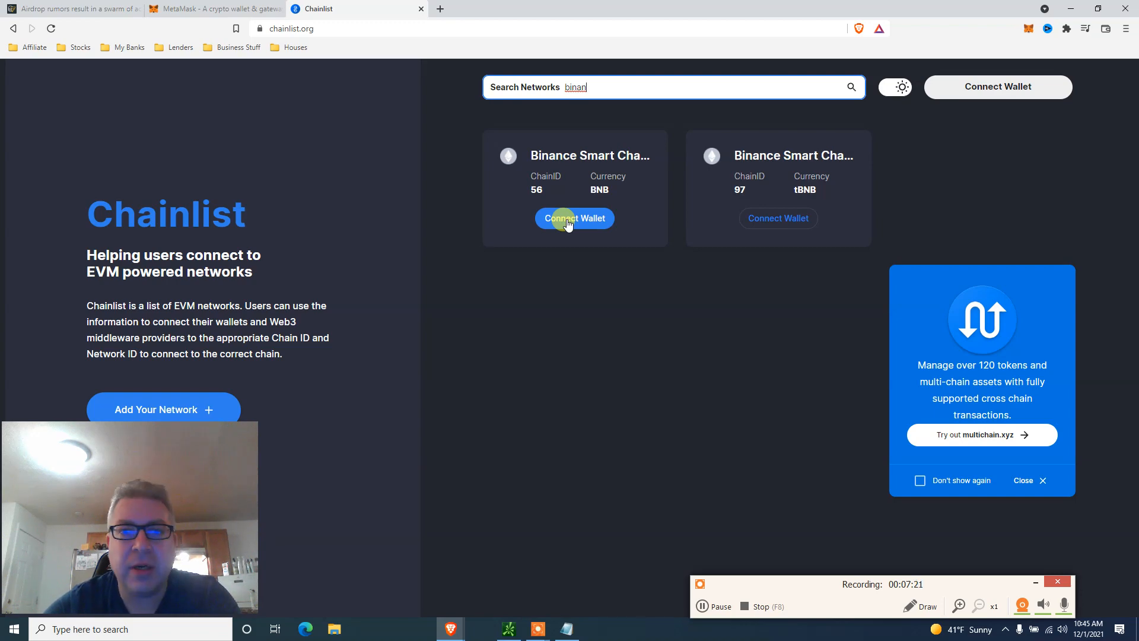
mouse_move(641, 206)
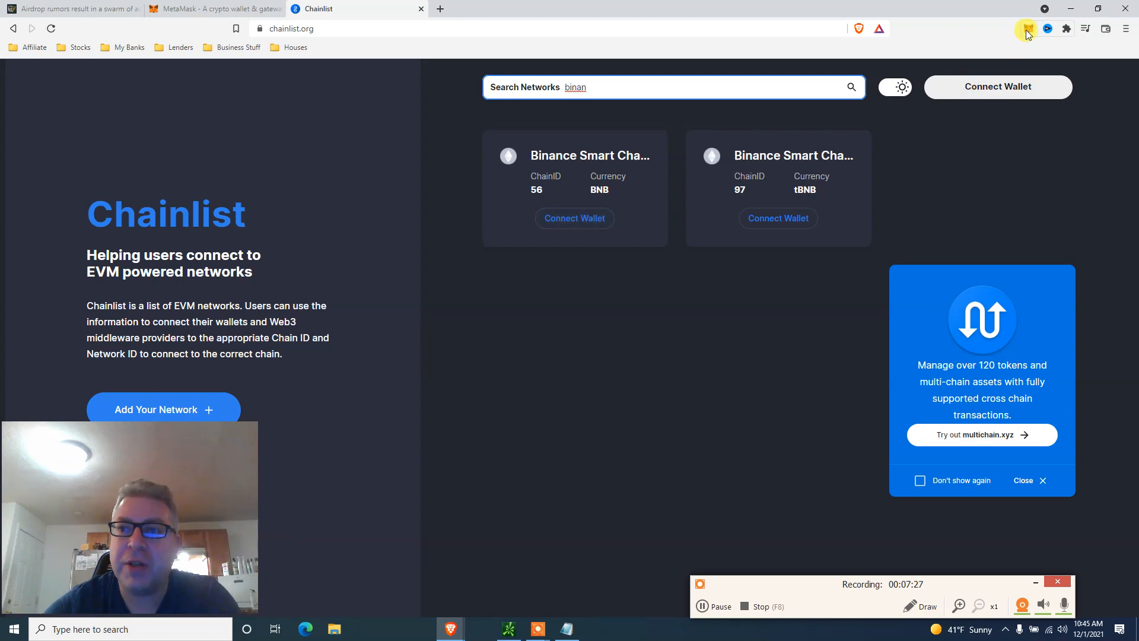
Switch the MetaMask network to Matic Mainnet, showing 1.9746 MATIC
left_click(1026, 29)
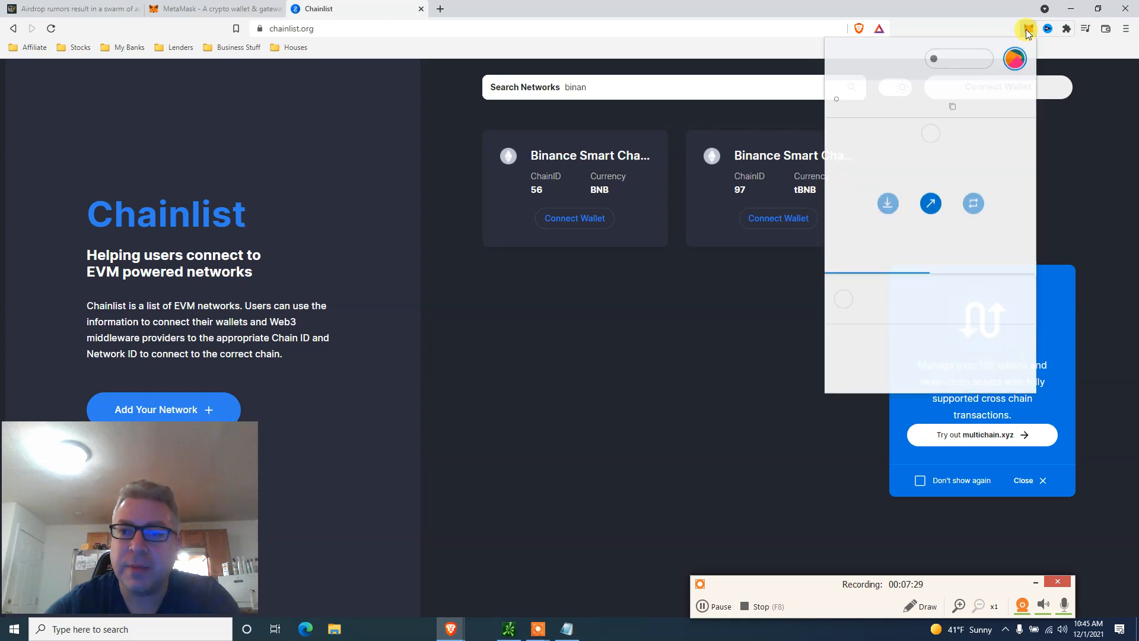
left_click(1027, 28)
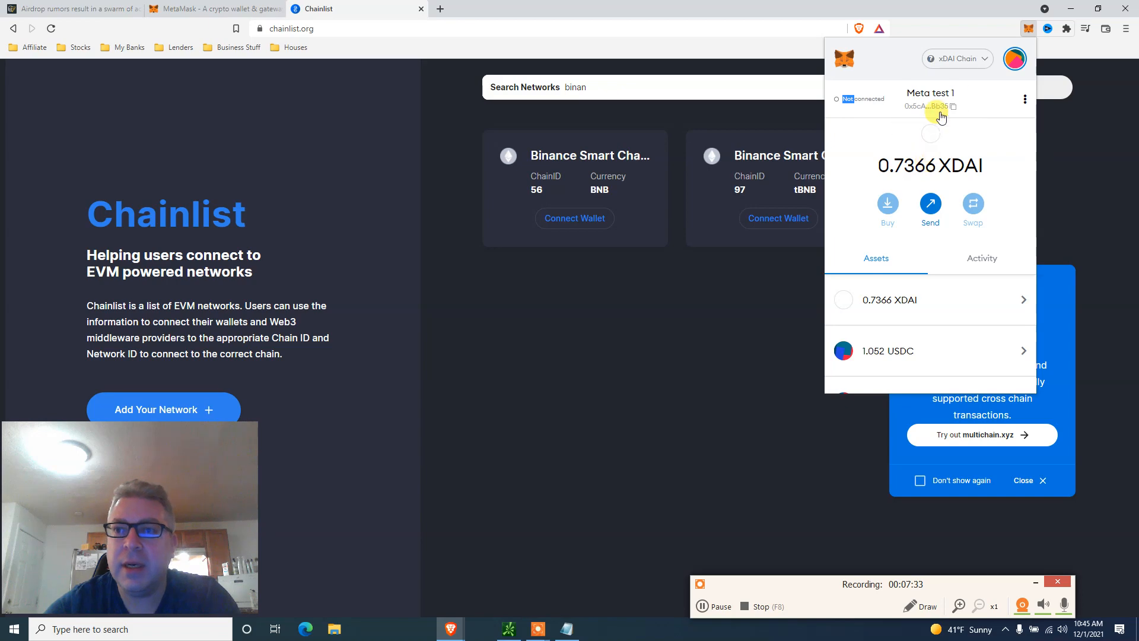
left_click(957, 58)
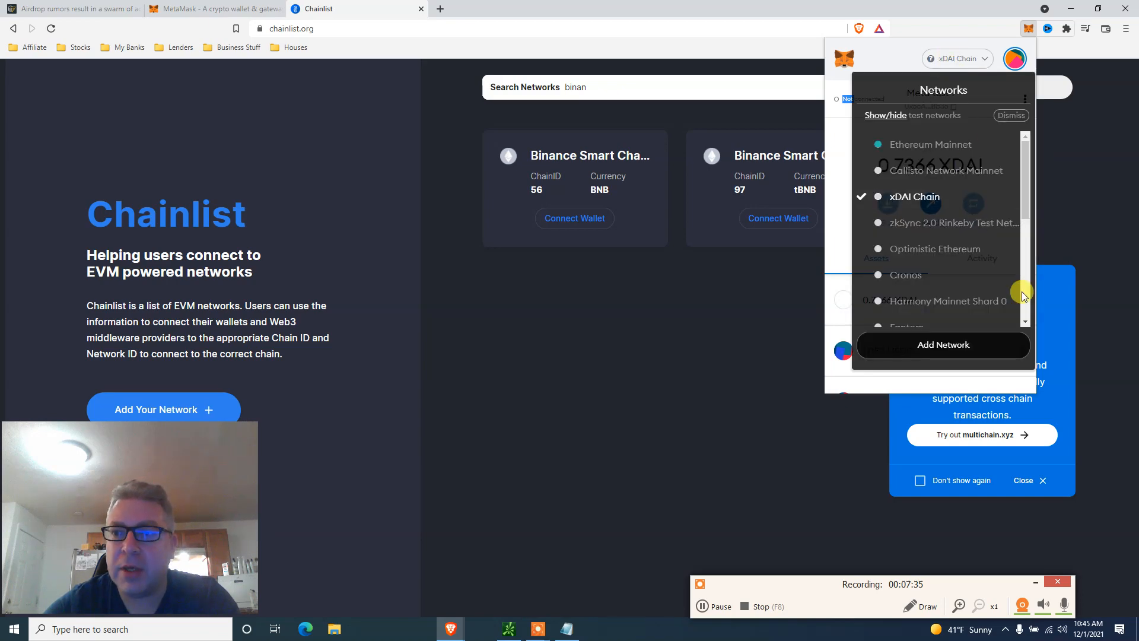
scroll("down", 3)
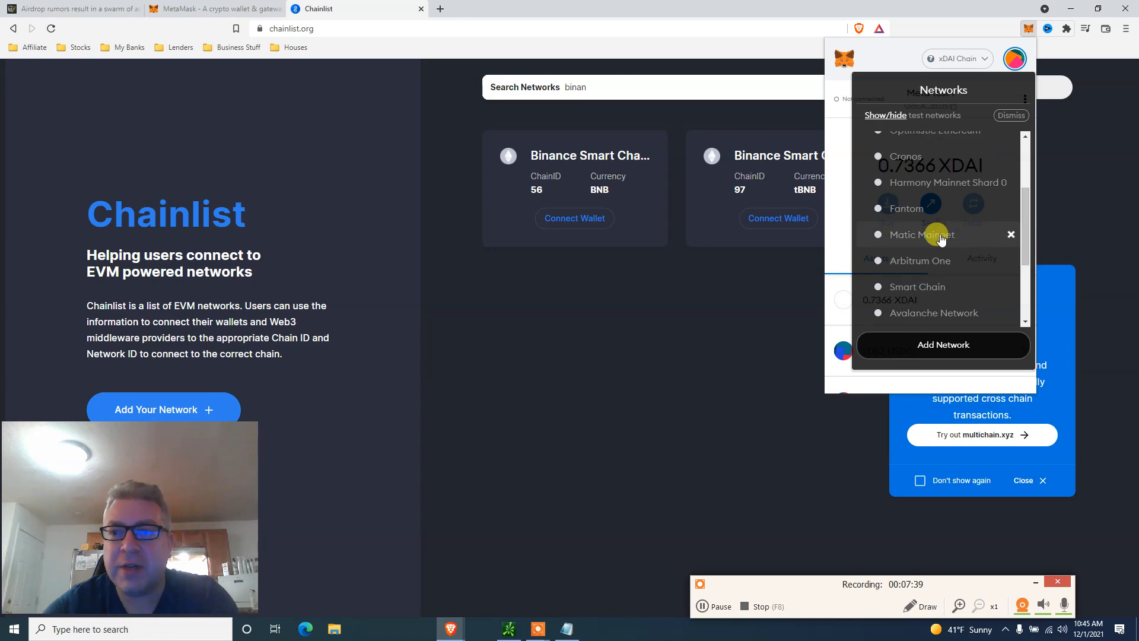
left_click(923, 234)
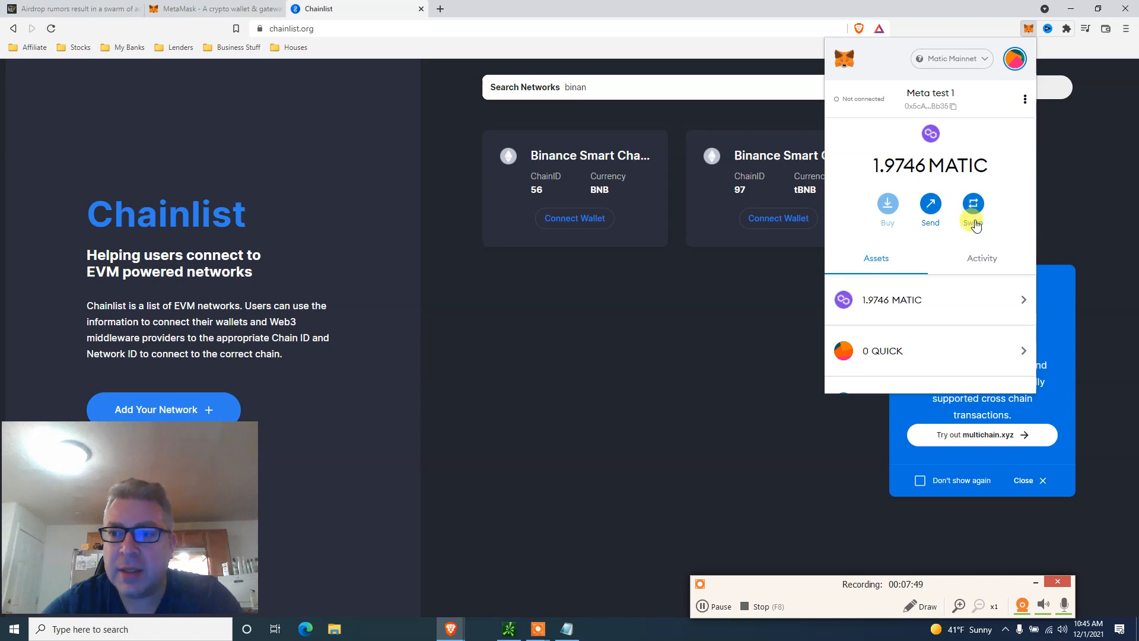
mouse_move(973, 210)
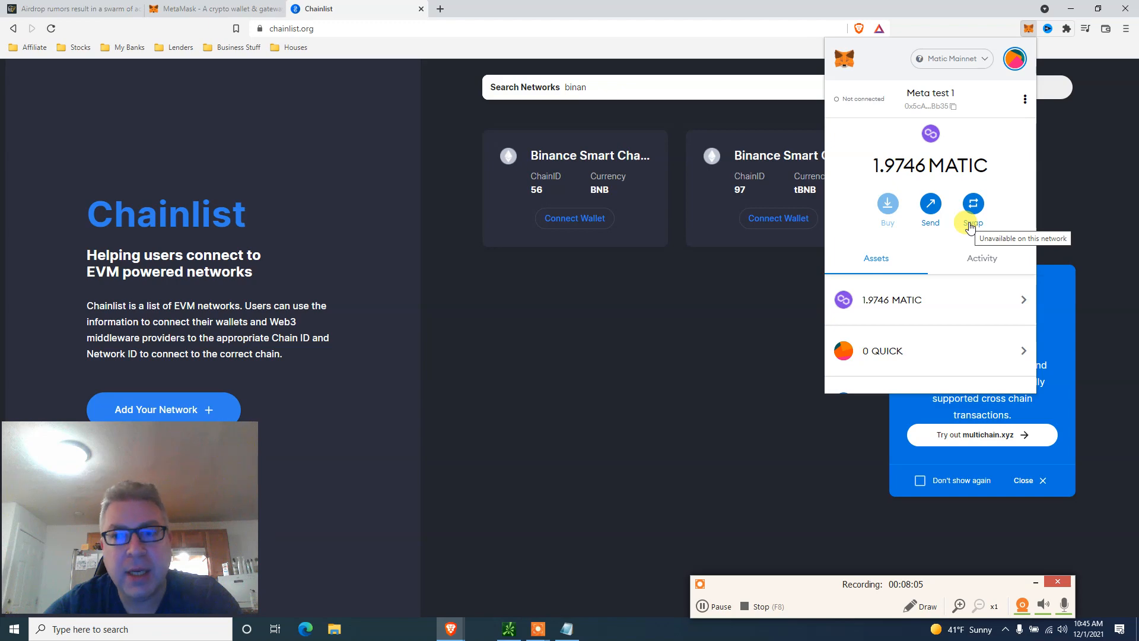
mouse_move(918, 240)
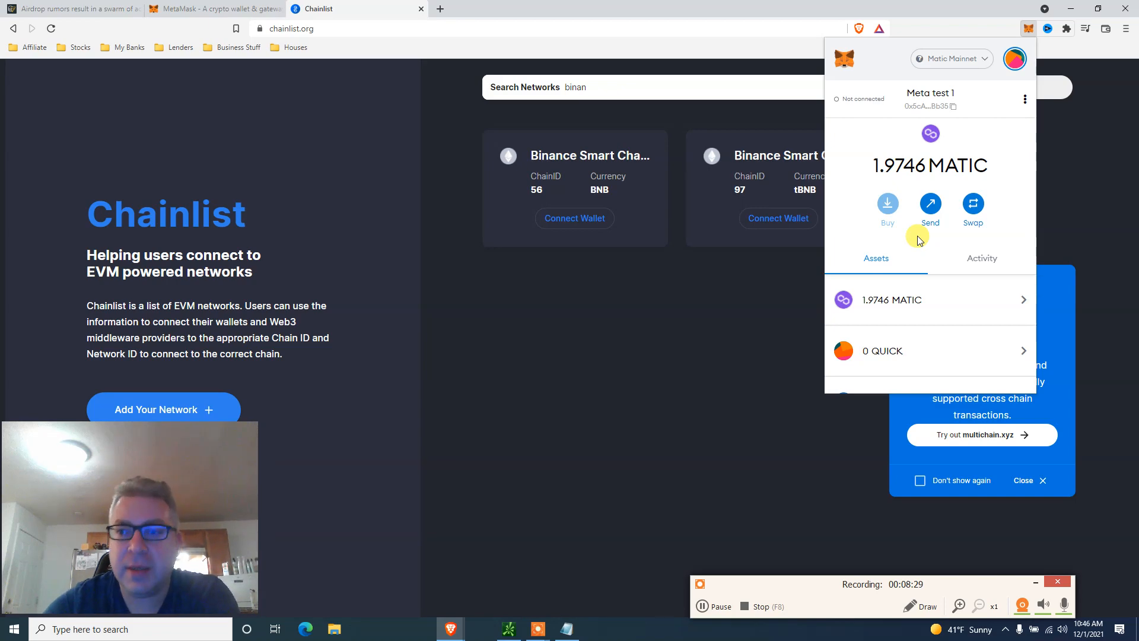
mouse_move(937, 239)
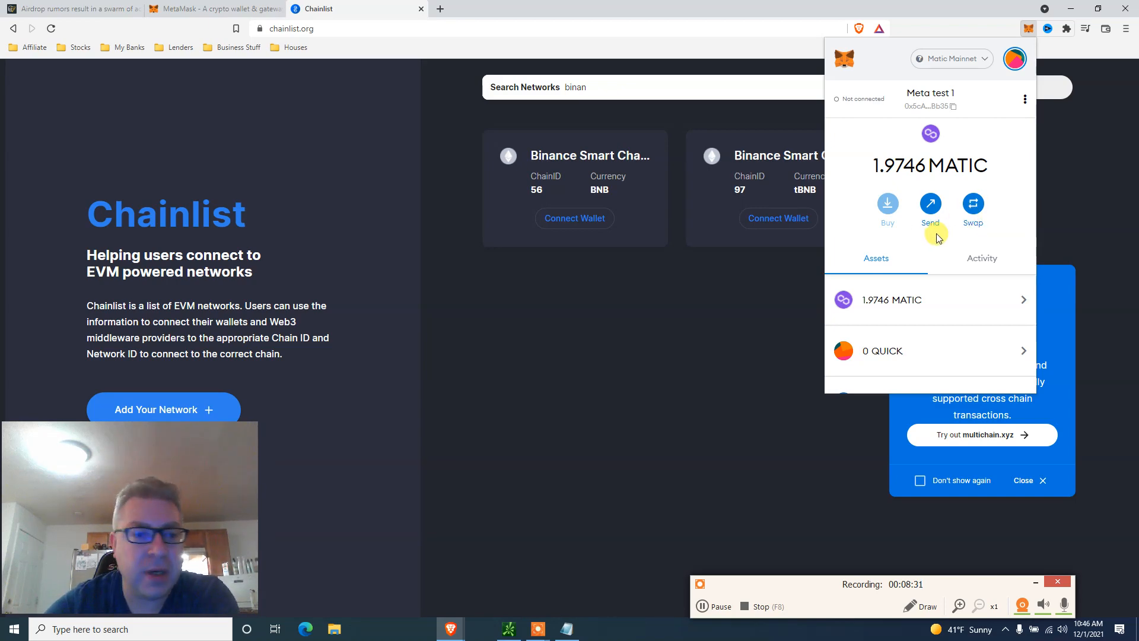
mouse_move(904, 255)
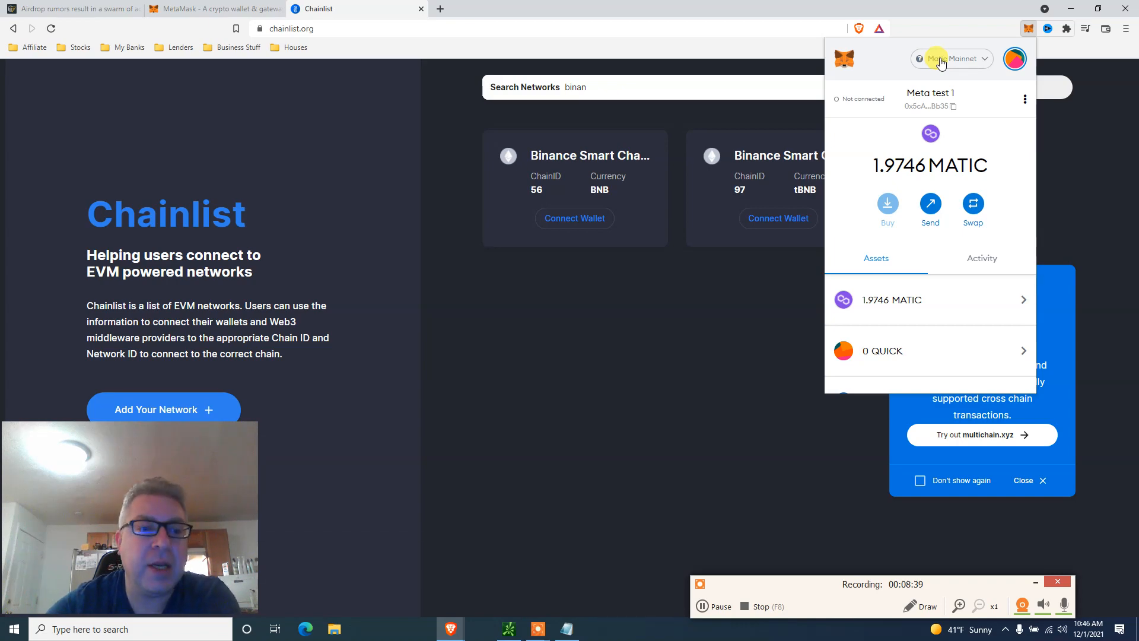
Select Ethereum Mainnet from the networks list, showing 0.0043 ETH ($20.30)
left_click(951, 58)
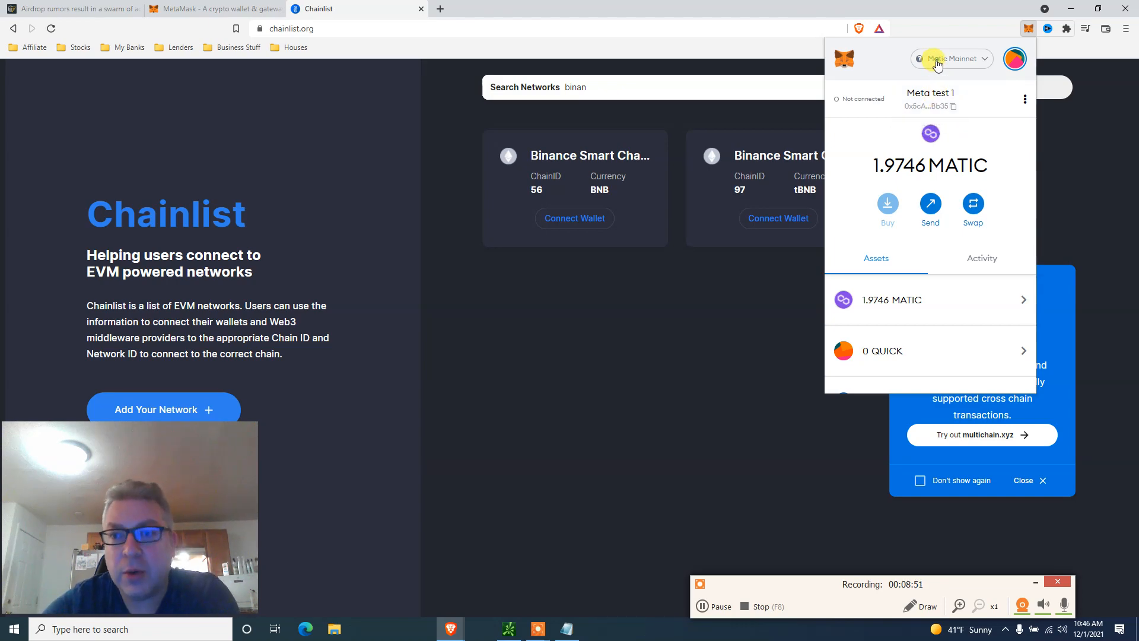
left_click(952, 58)
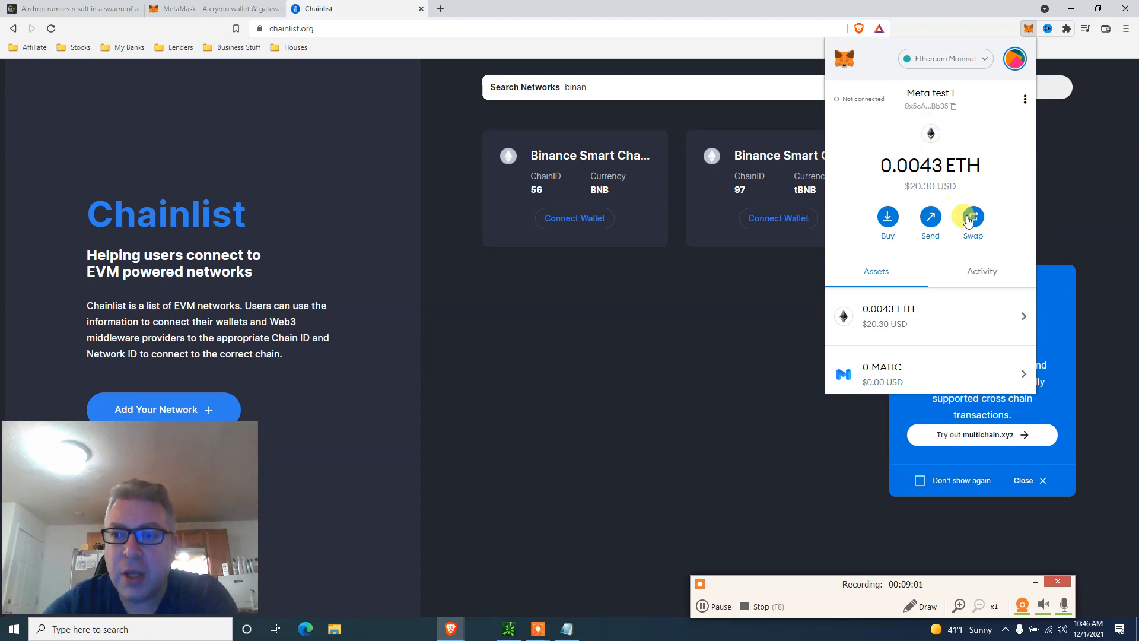
Abandon the ETH swap and switch the network back to Matic Mainnet
left_click(971, 219)
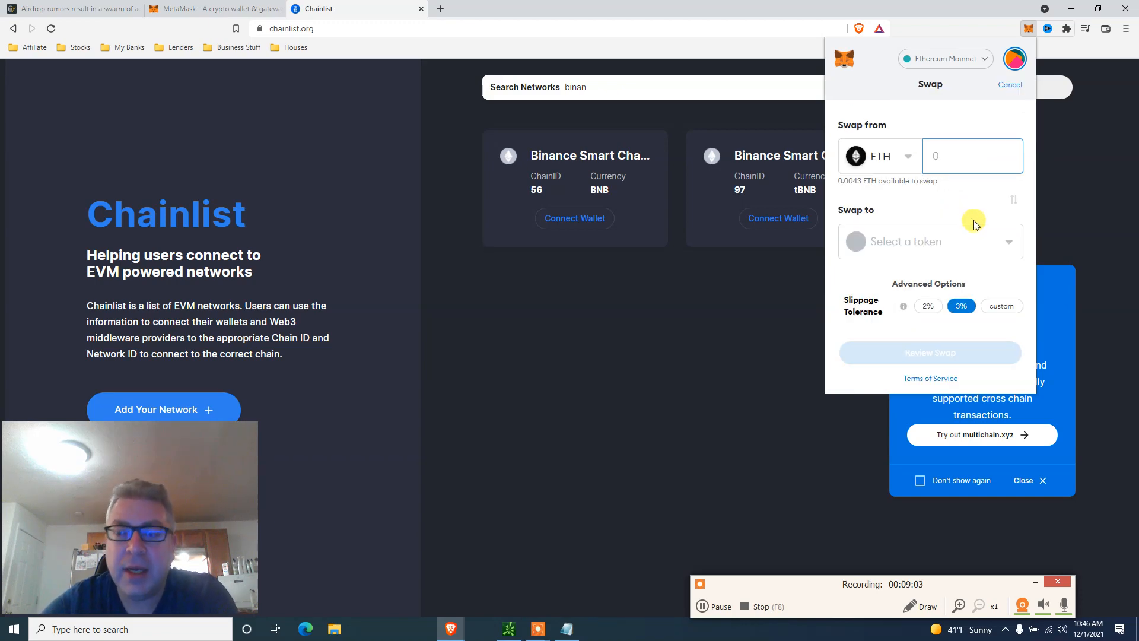
mouse_move(870, 192)
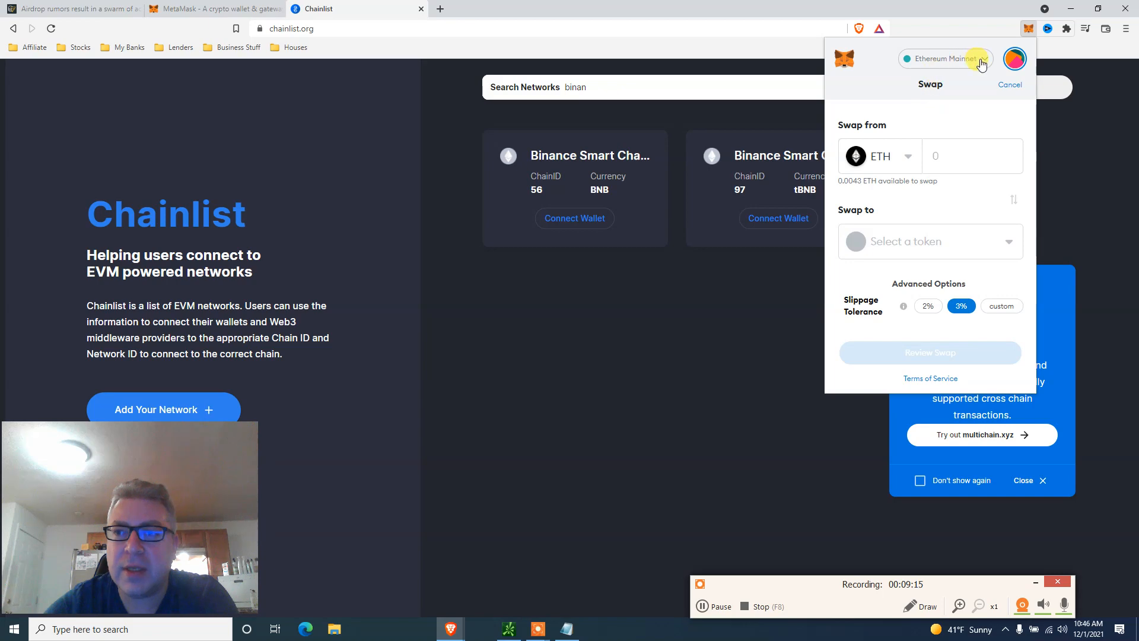
mouse_move(966, 137)
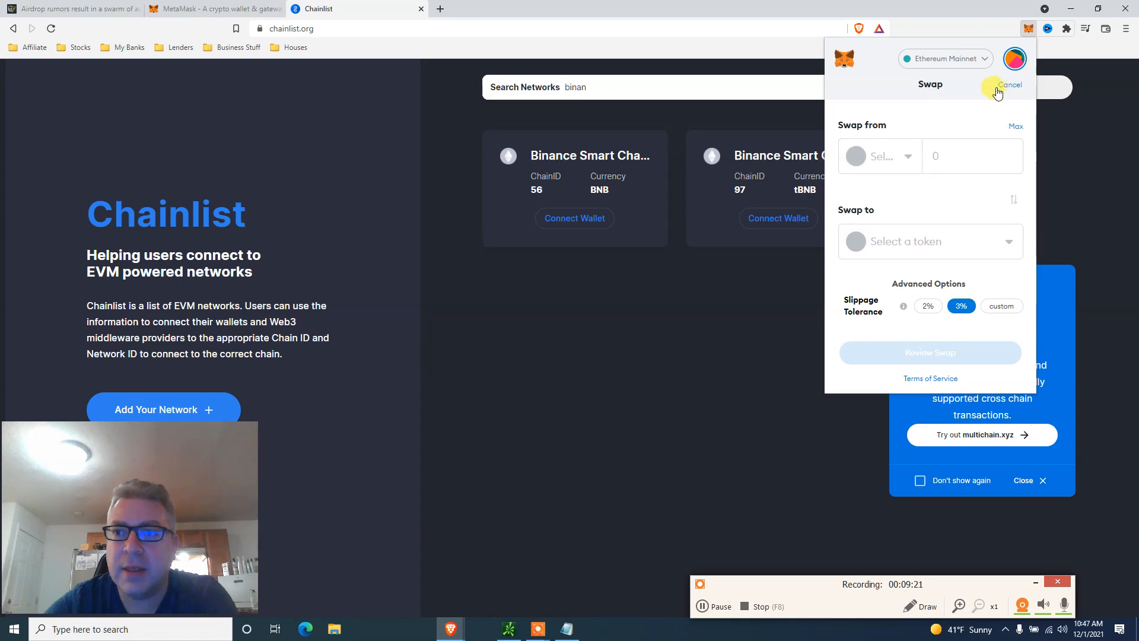
left_click(1009, 84)
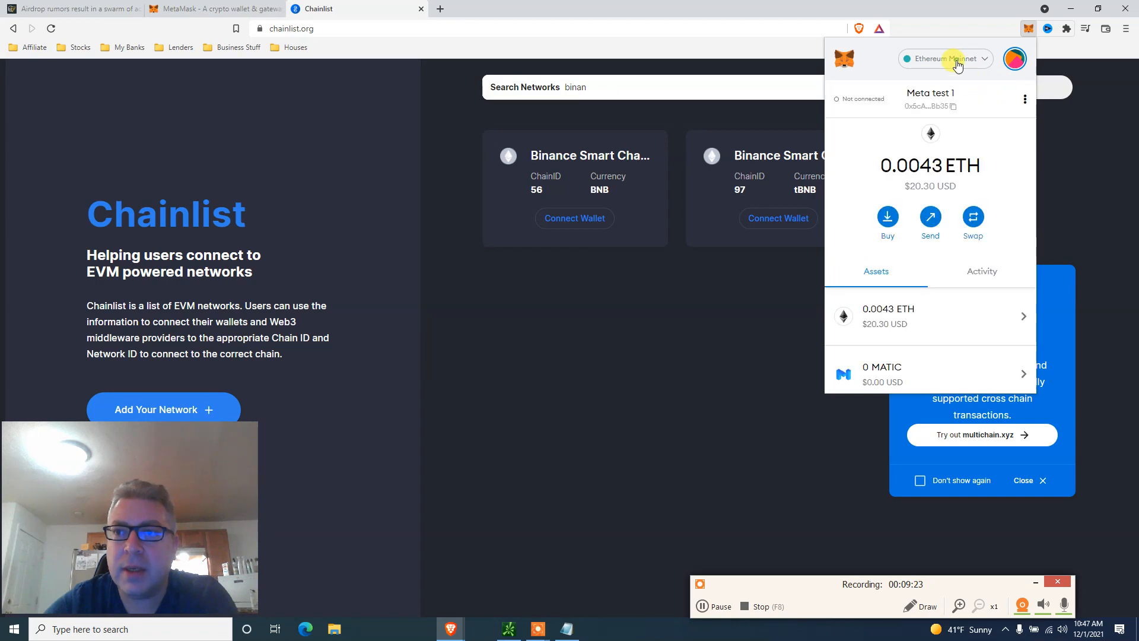
left_click(945, 59)
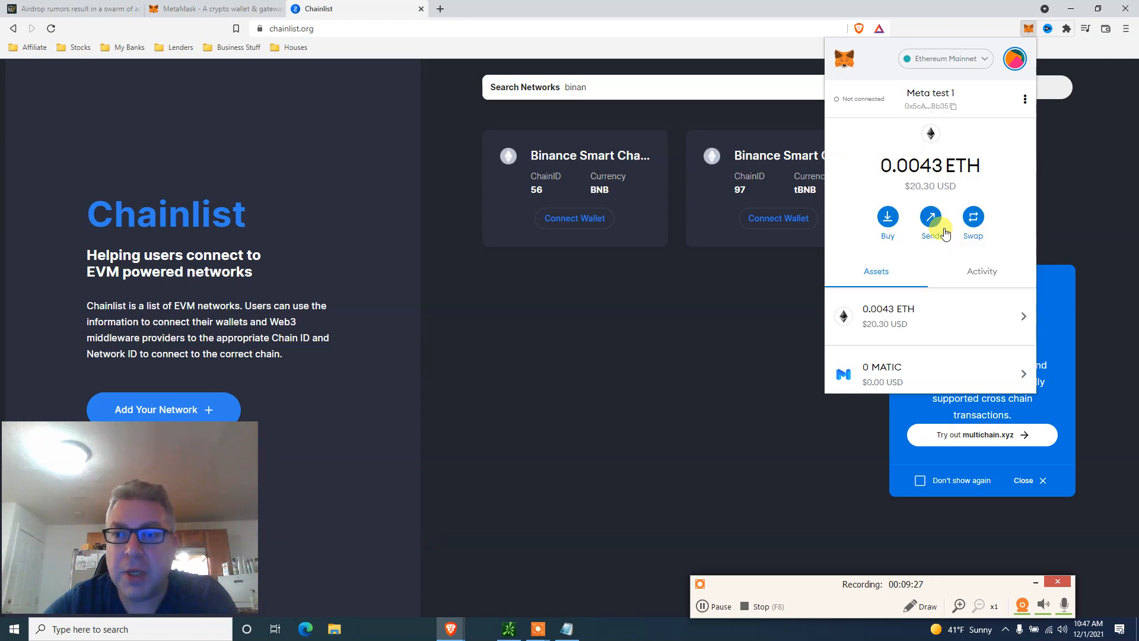
left_click(944, 59)
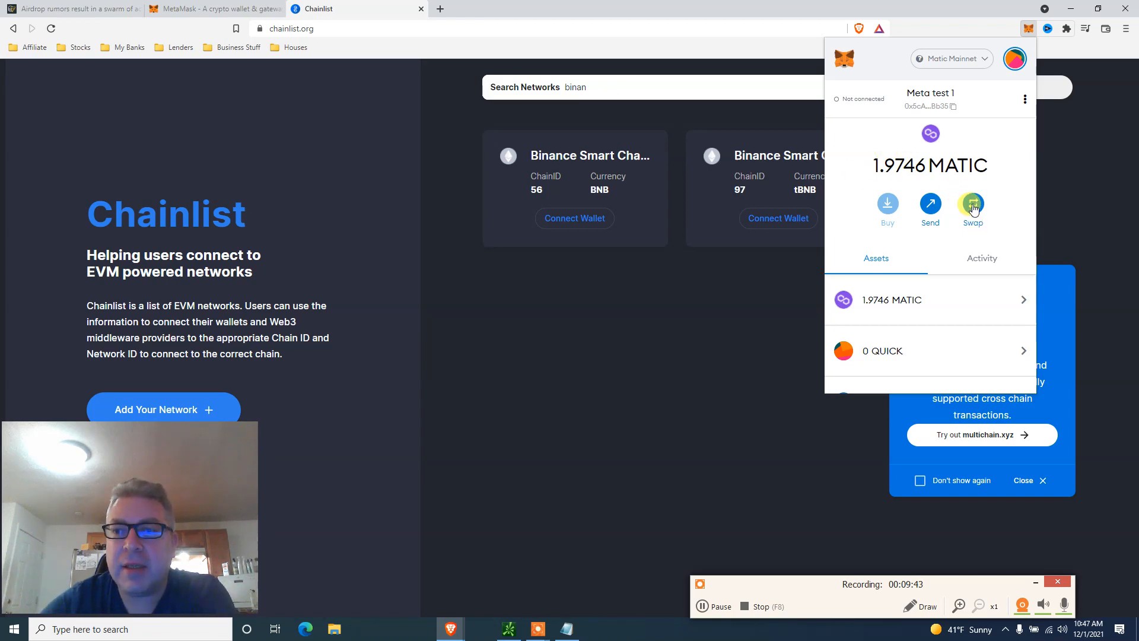
Start a swap from MATIC with amount 1 and USDT as the token to receive
left_click(971, 205)
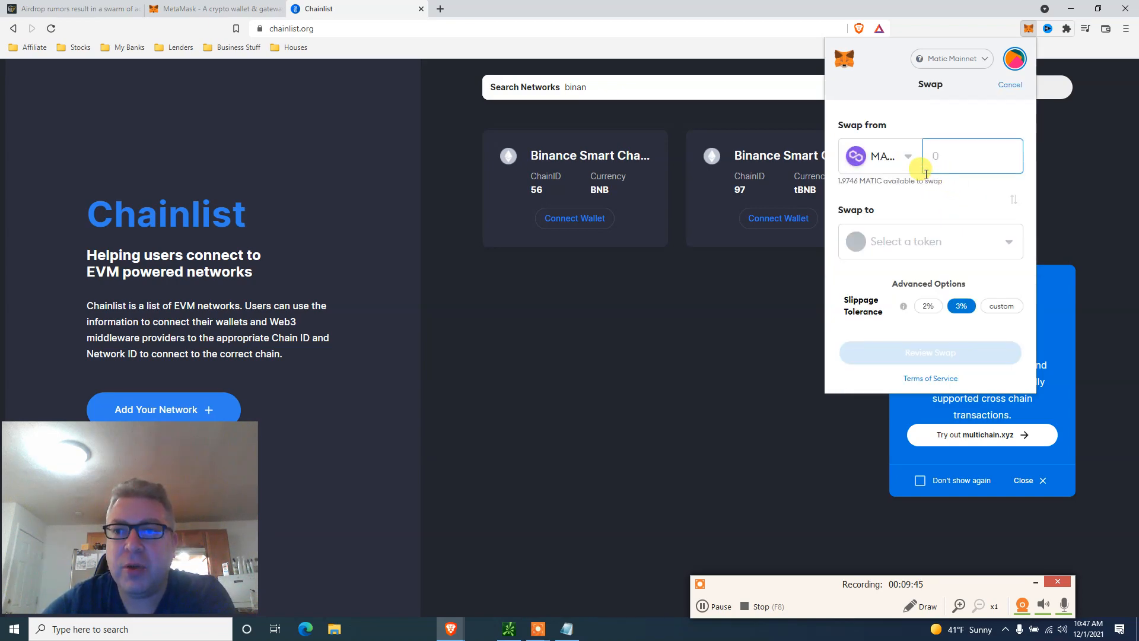
left_click(879, 155)
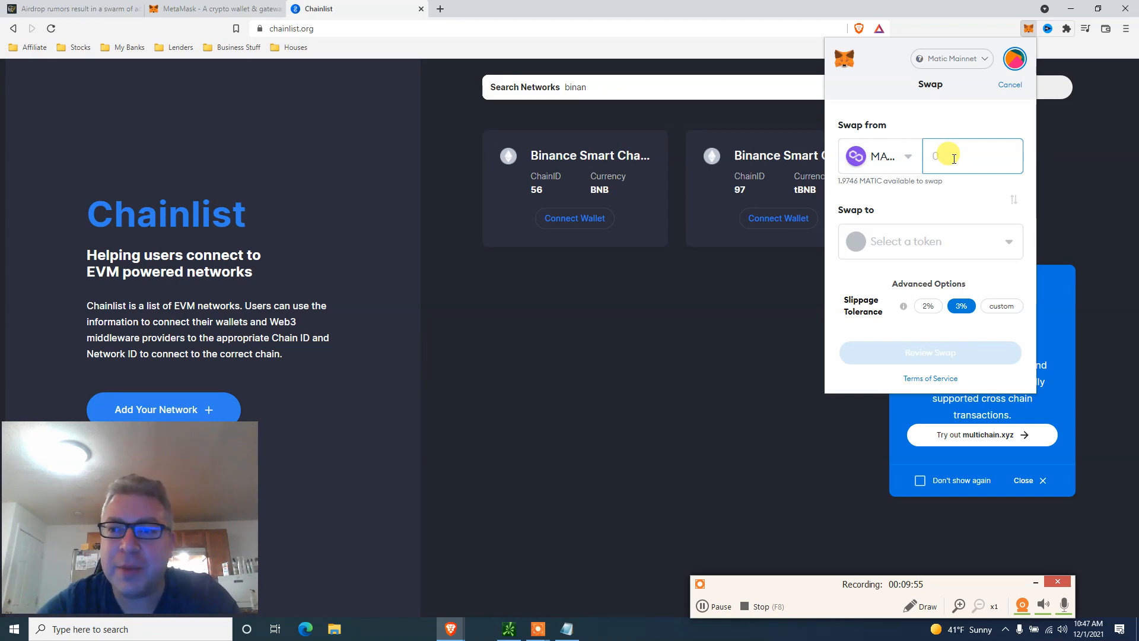
type("1")
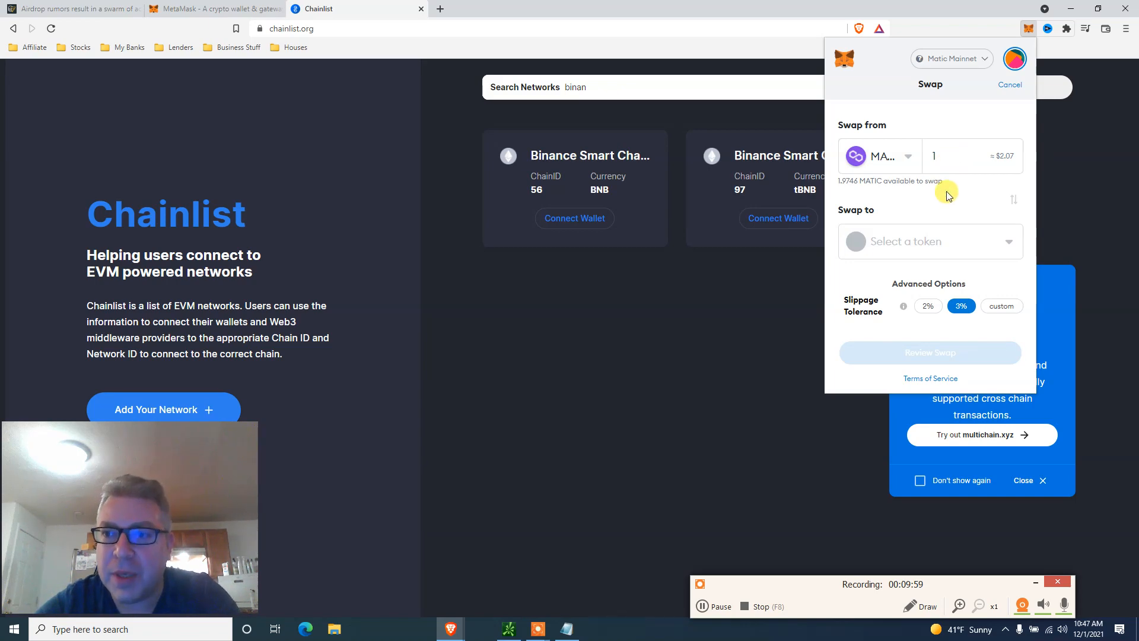
mouse_move(991, 167)
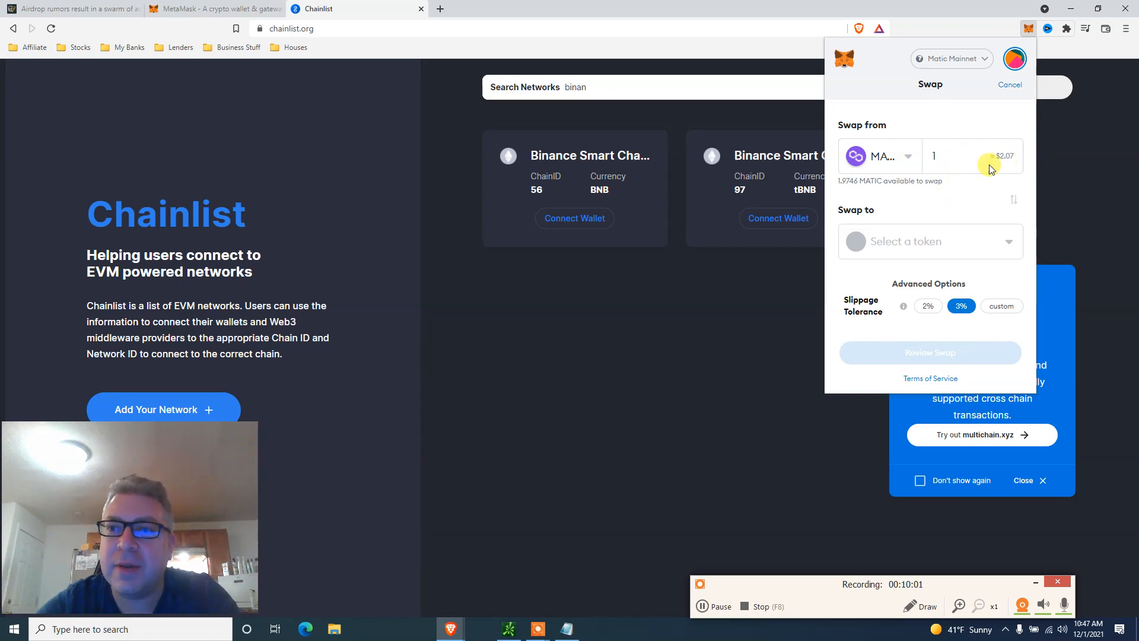
mouse_move(962, 184)
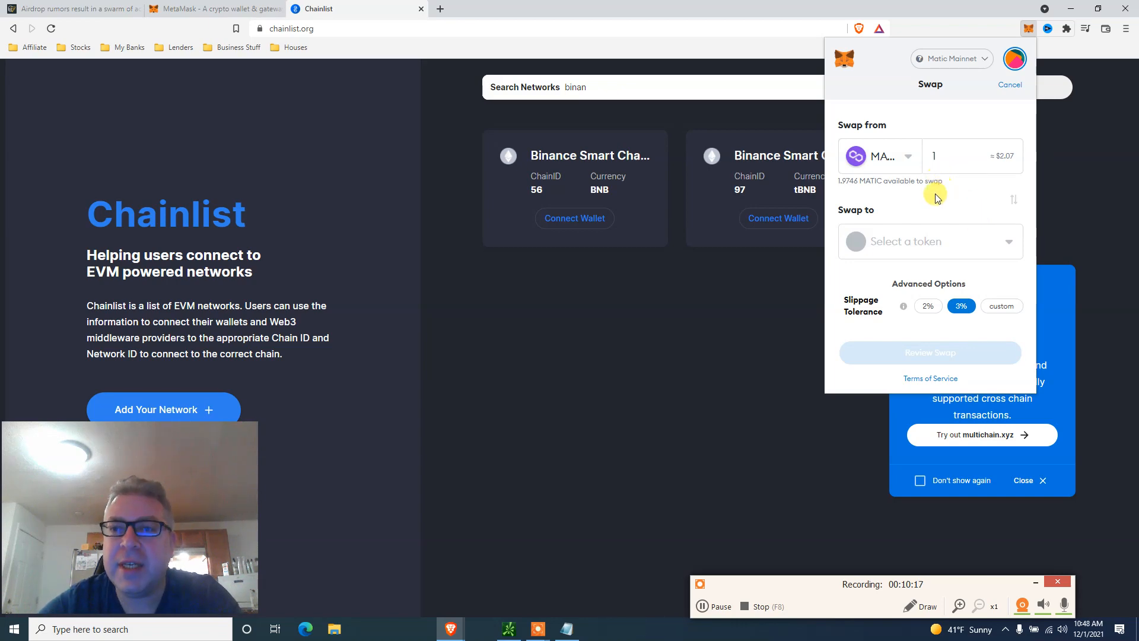
mouse_move(918, 179)
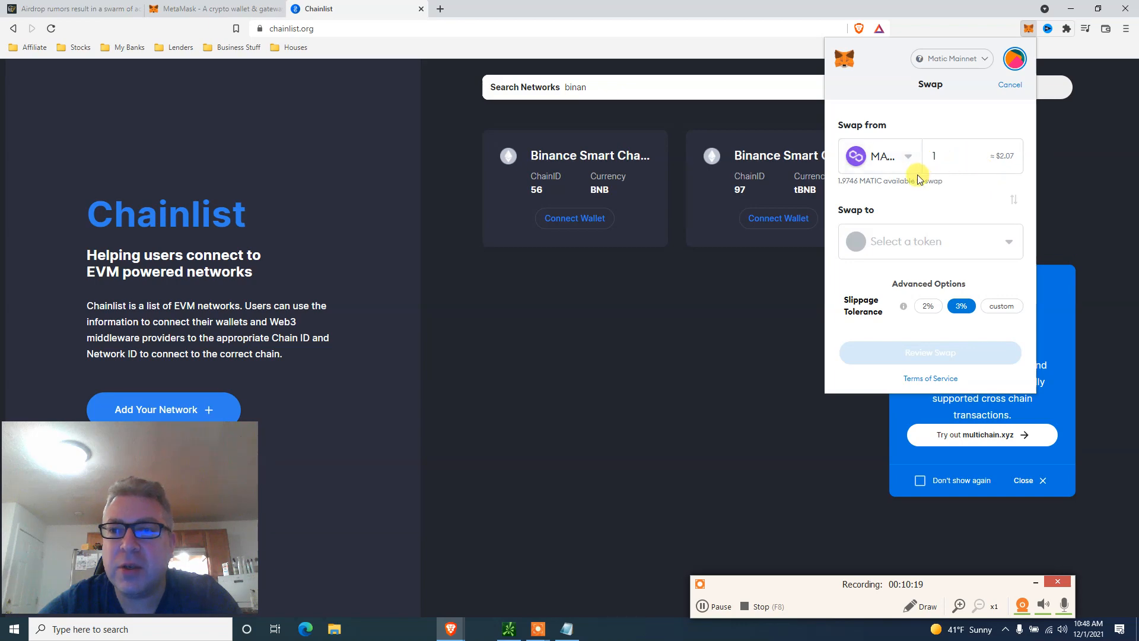
left_click(930, 241)
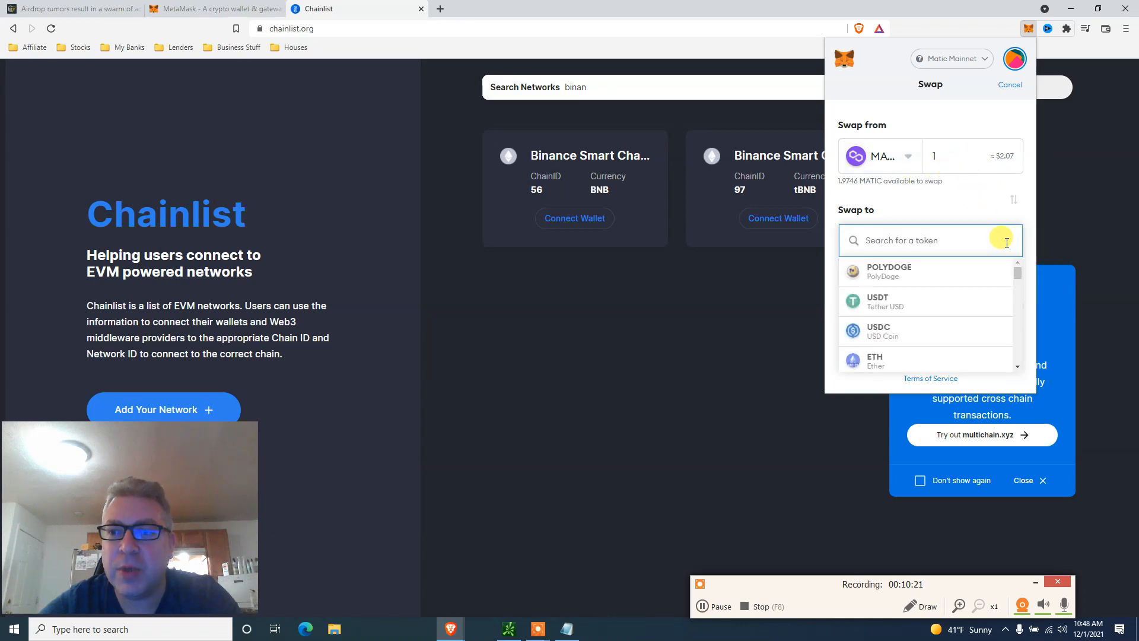
left_click(877, 301)
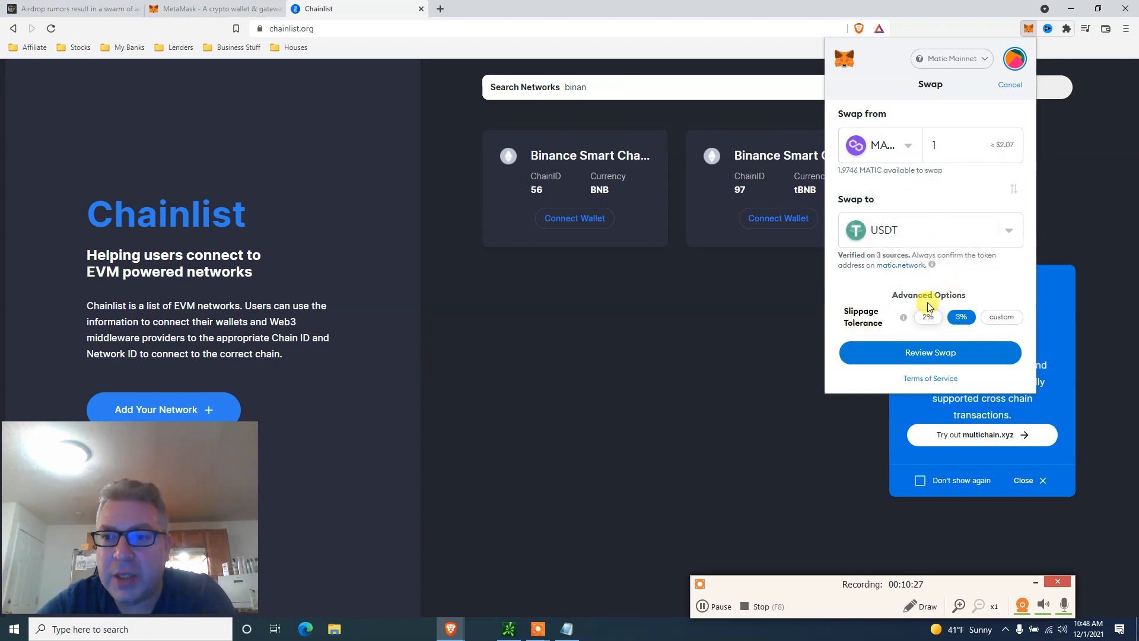
Review the swap to get the 2.051231 USDT quote with a 0.07904 MATIC fee
left_click(929, 352)
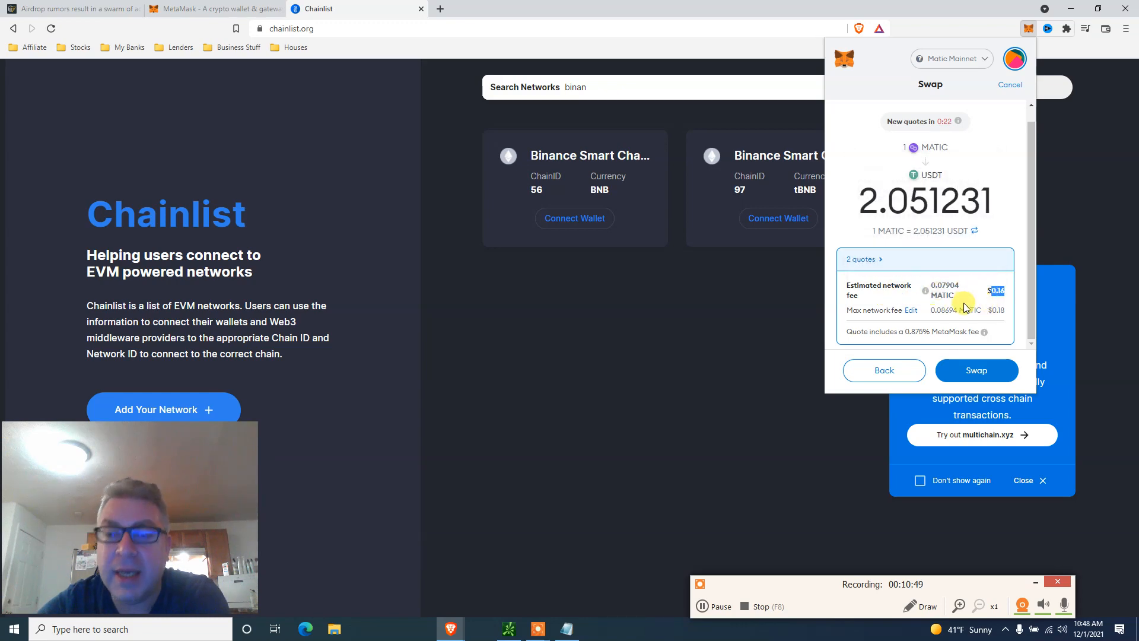
mouse_move(1022, 243)
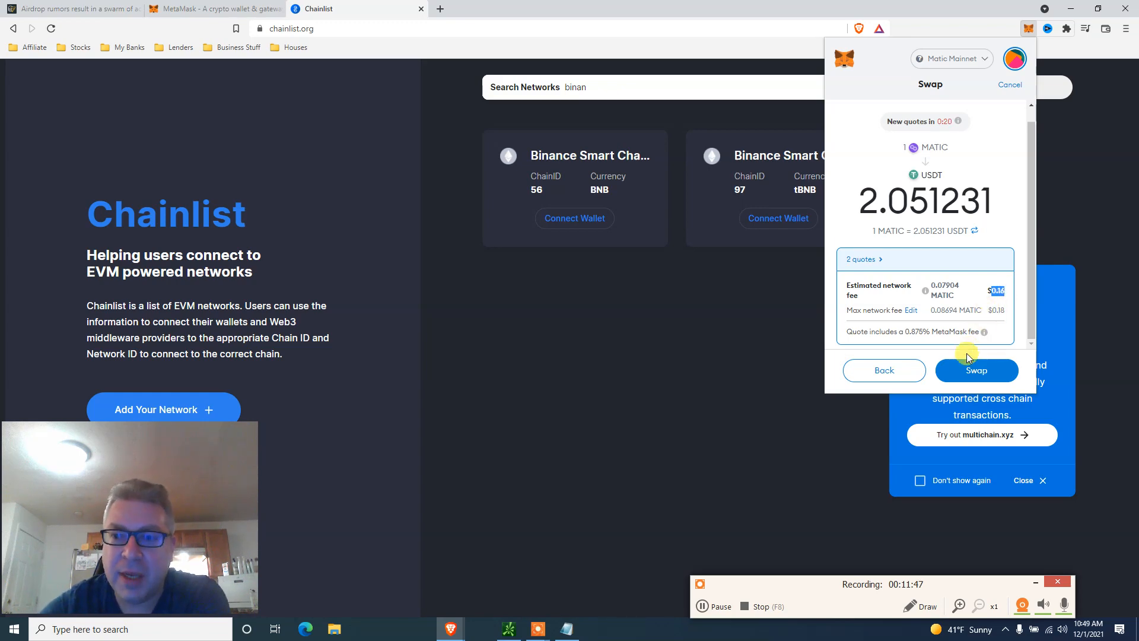
Submit the swap for 2.04884 USDT and close the Transaction complete screen
left_click(976, 370)
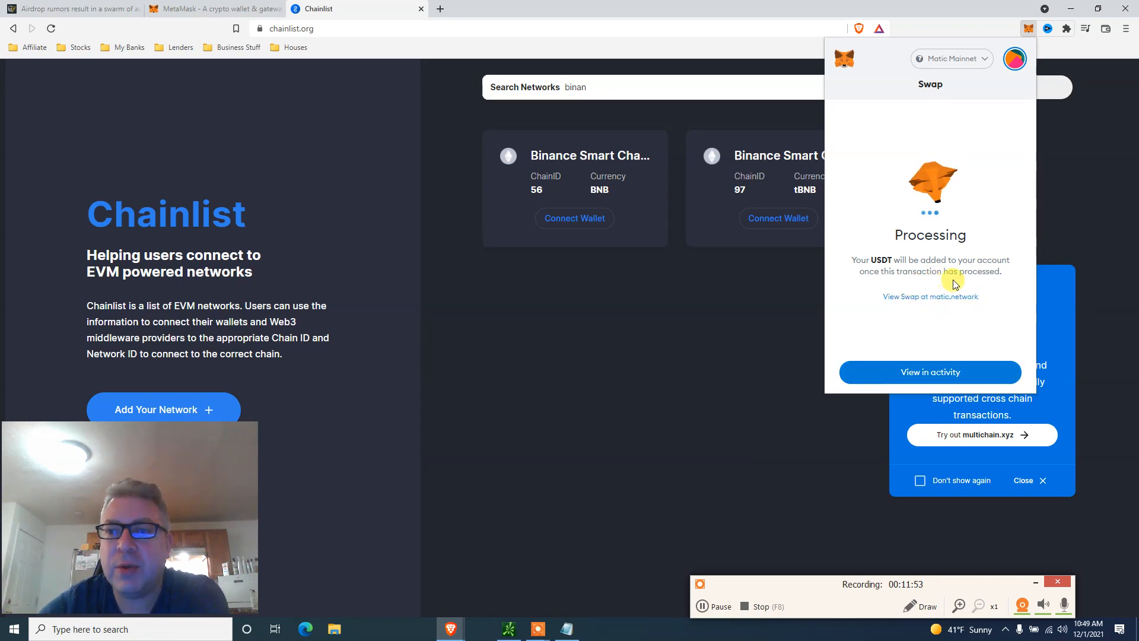
mouse_move(1001, 292)
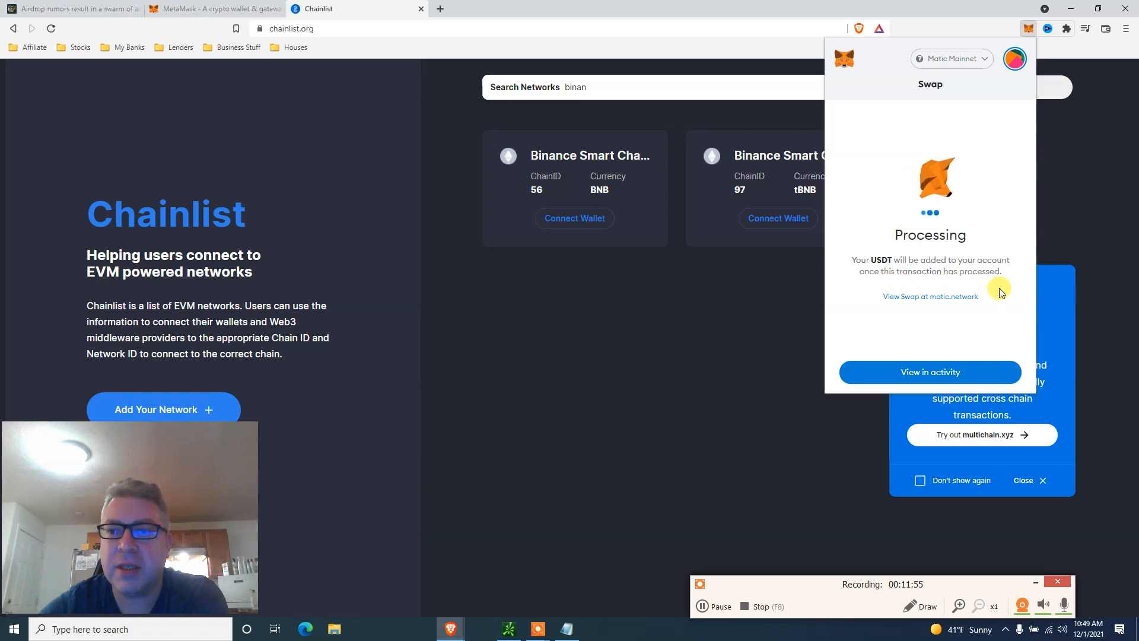
mouse_move(1010, 318)
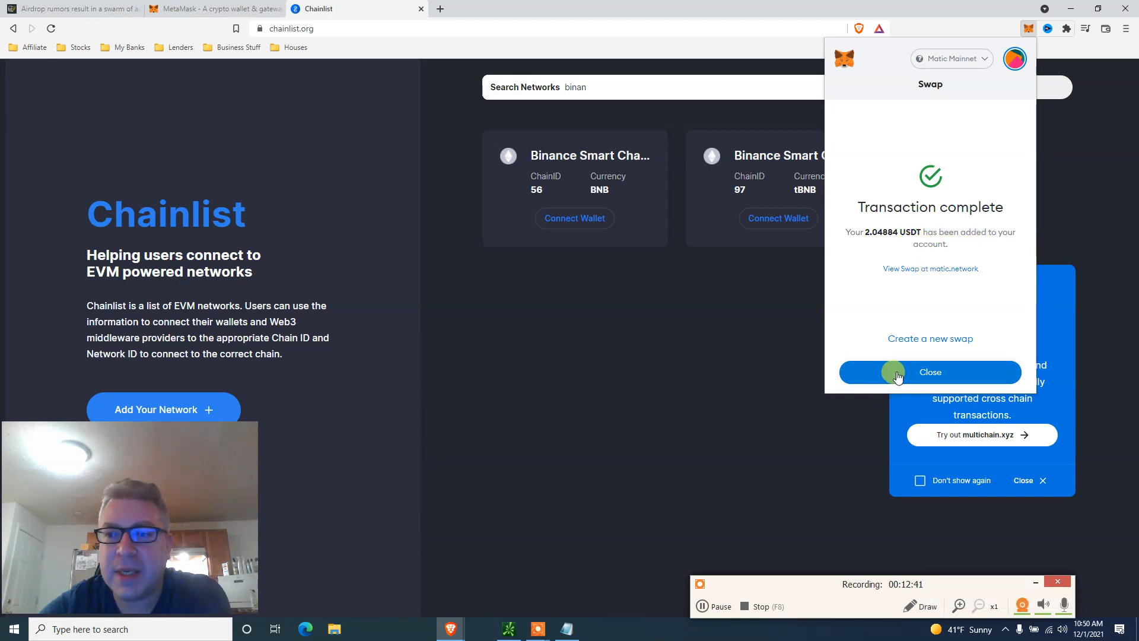
left_click(929, 372)
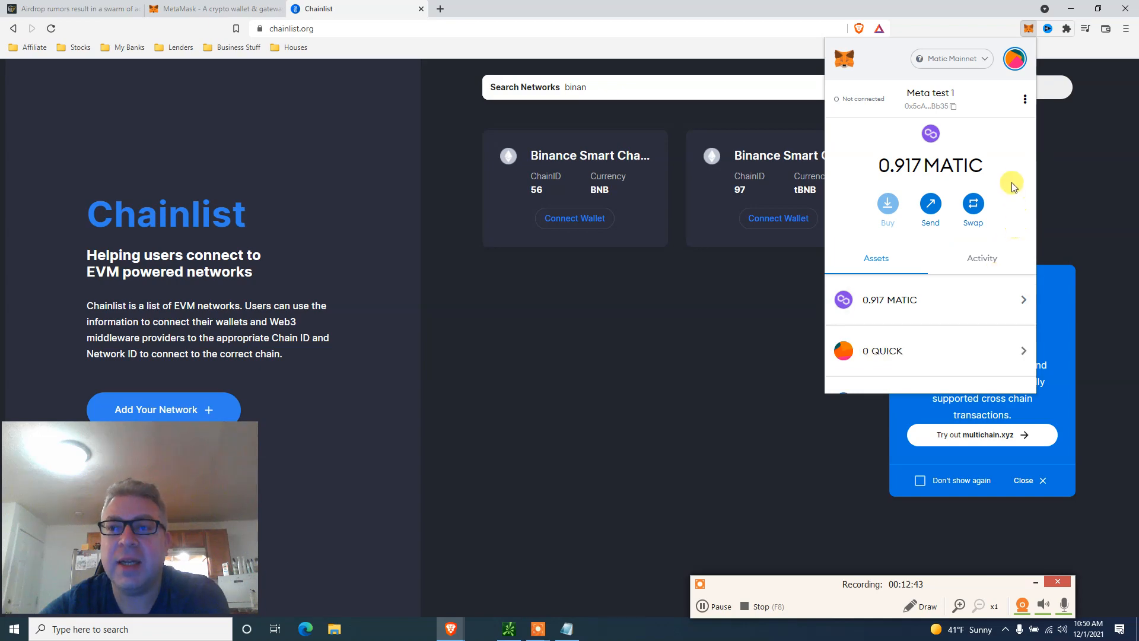